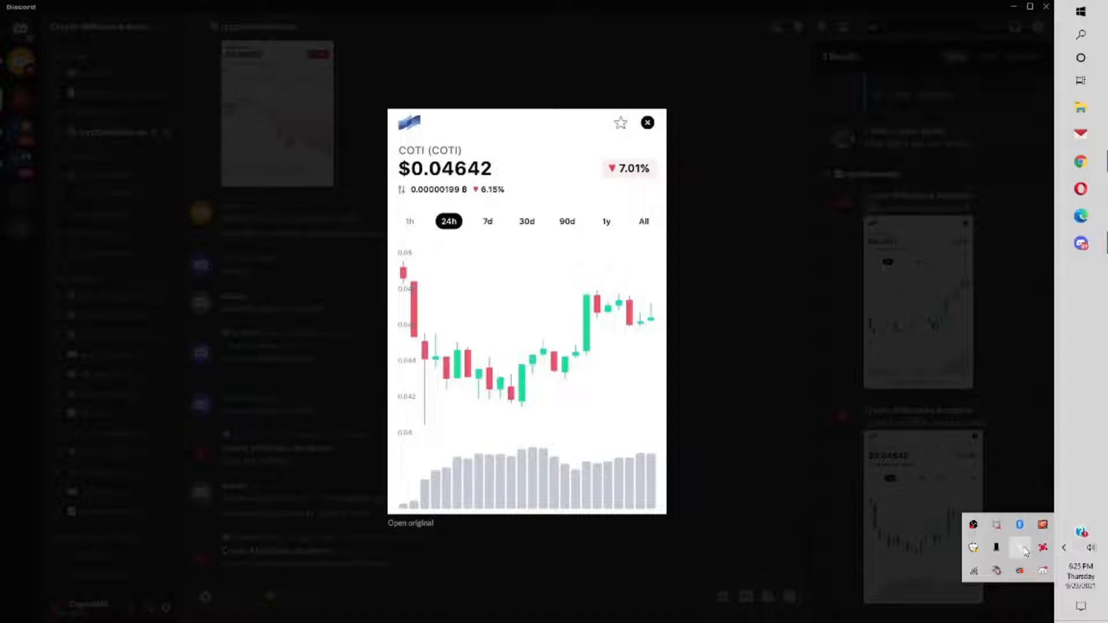
mouse_move(1022, 450)
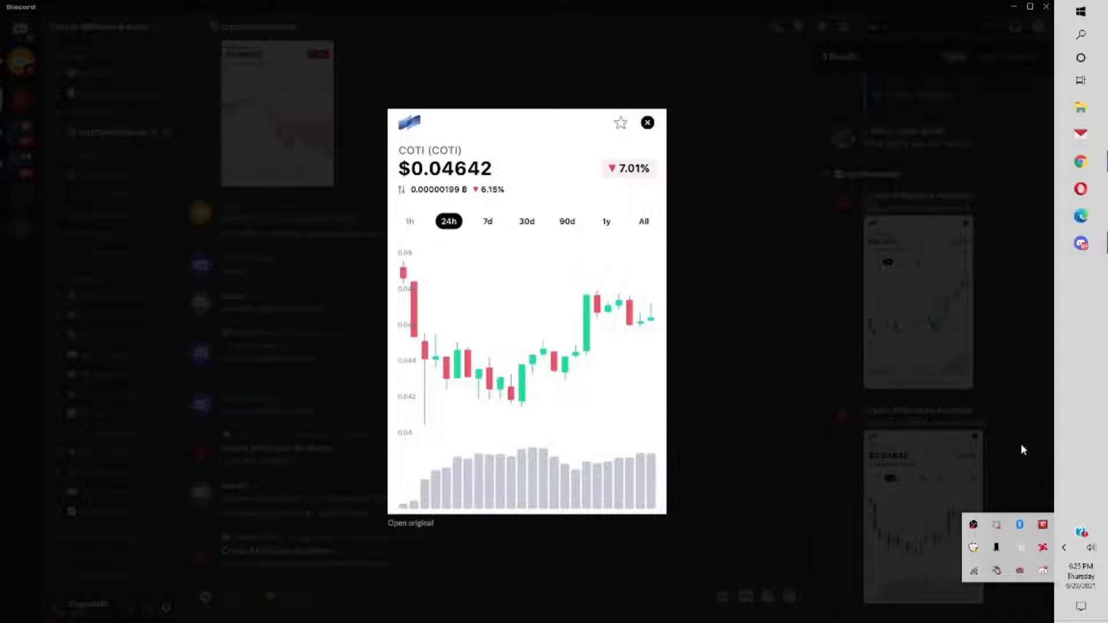
mouse_move(770, 374)
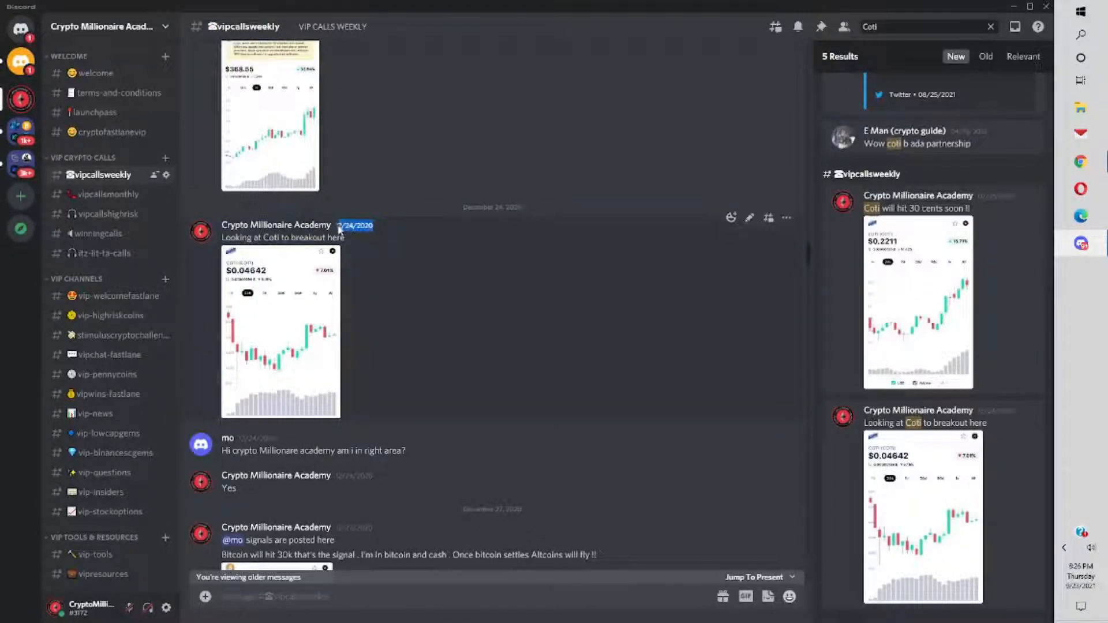
mouse_move(357, 225)
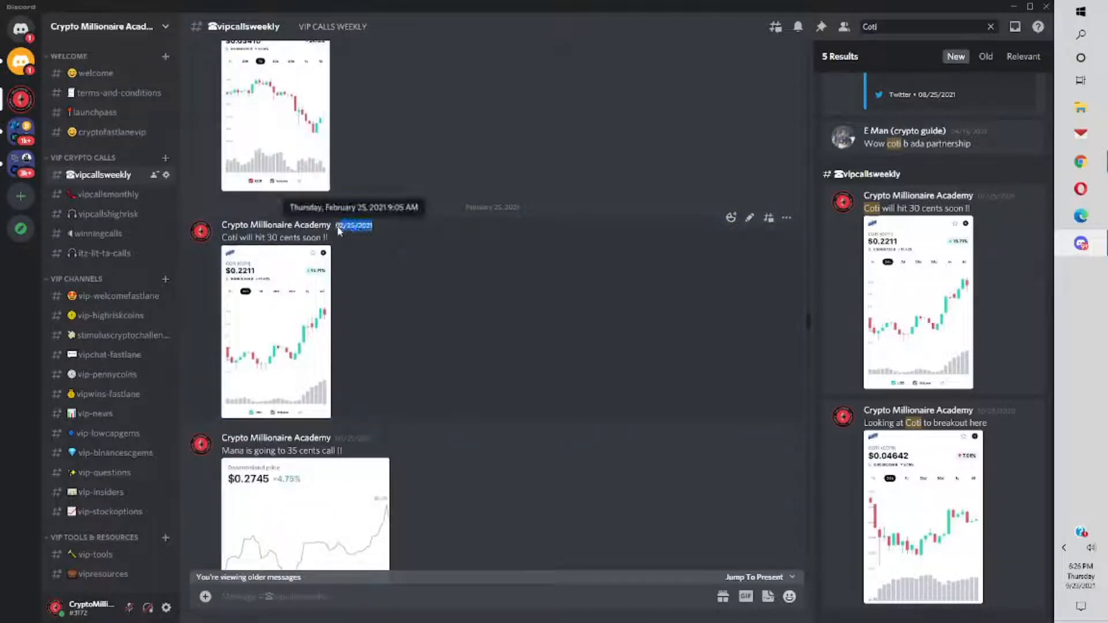
Step: Enlarge the $0.2211 chart from the 30 cents post, close it, then enlarge the $0.04642 chart from the search results
click(275, 329)
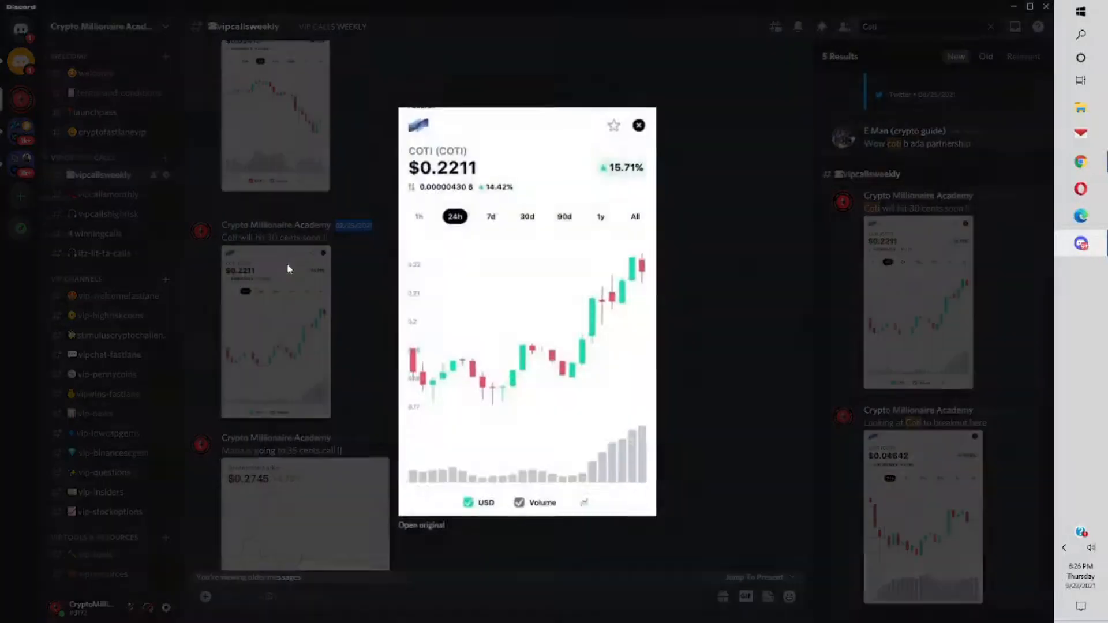
click(638, 125)
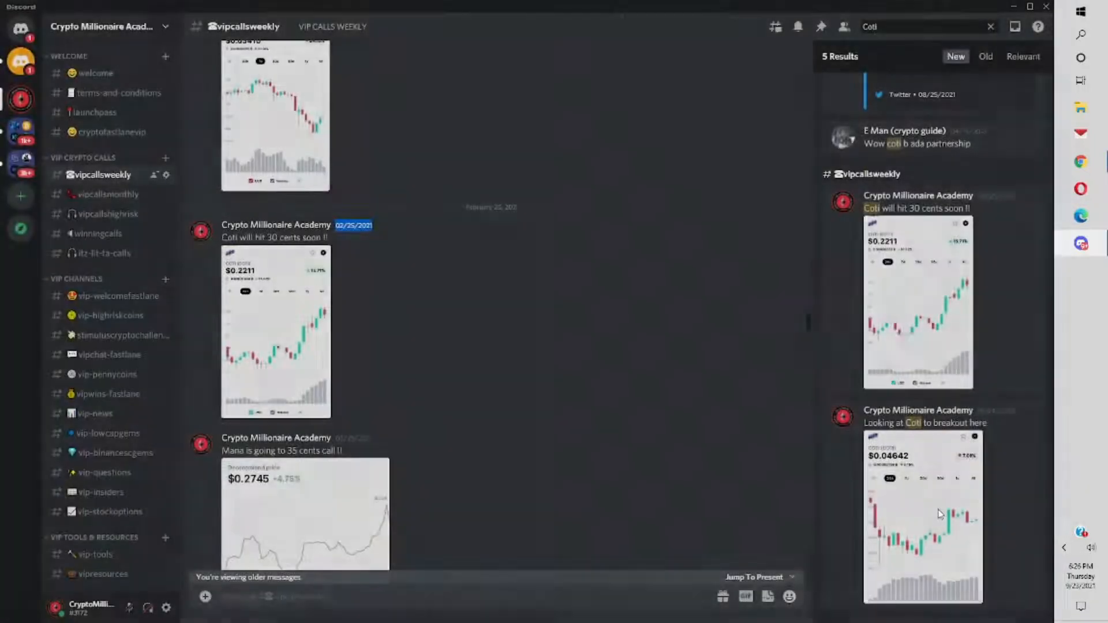
click(922, 516)
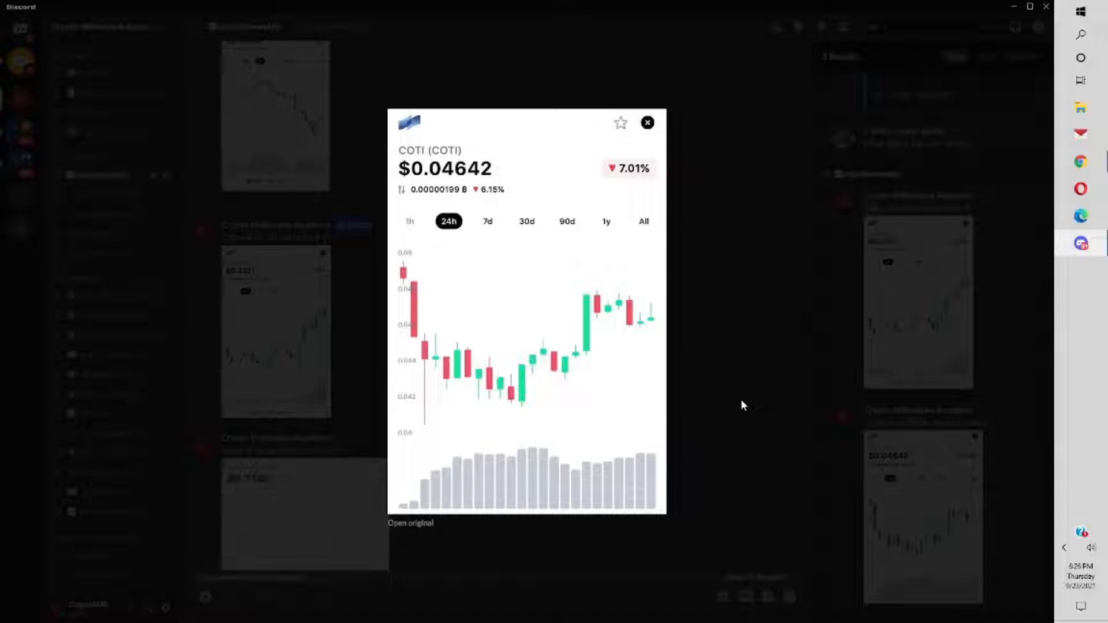
mouse_move(750, 393)
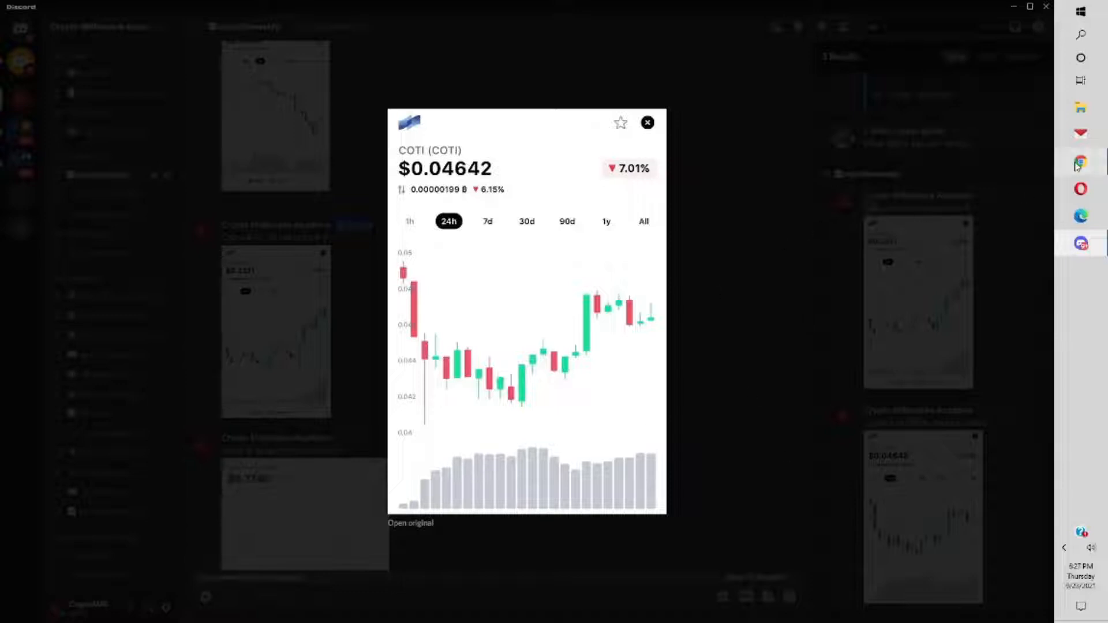
Step: Bring up COTI's CoinMarketCap page at $0.54 and move down to the COTI to USD chart
click(1080, 161)
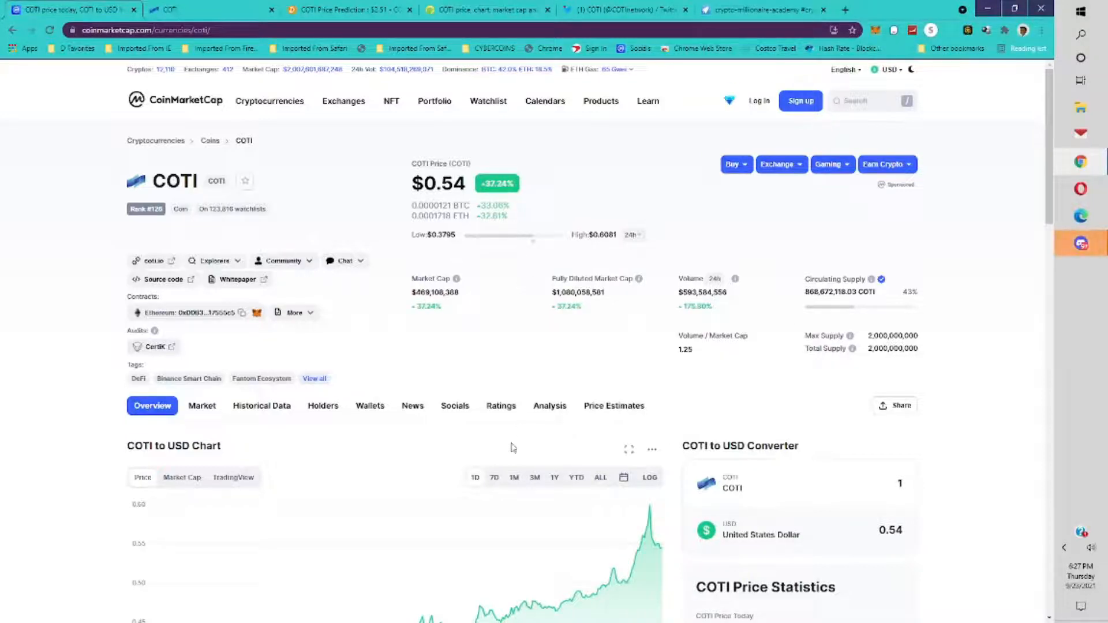
scroll(down, 3)
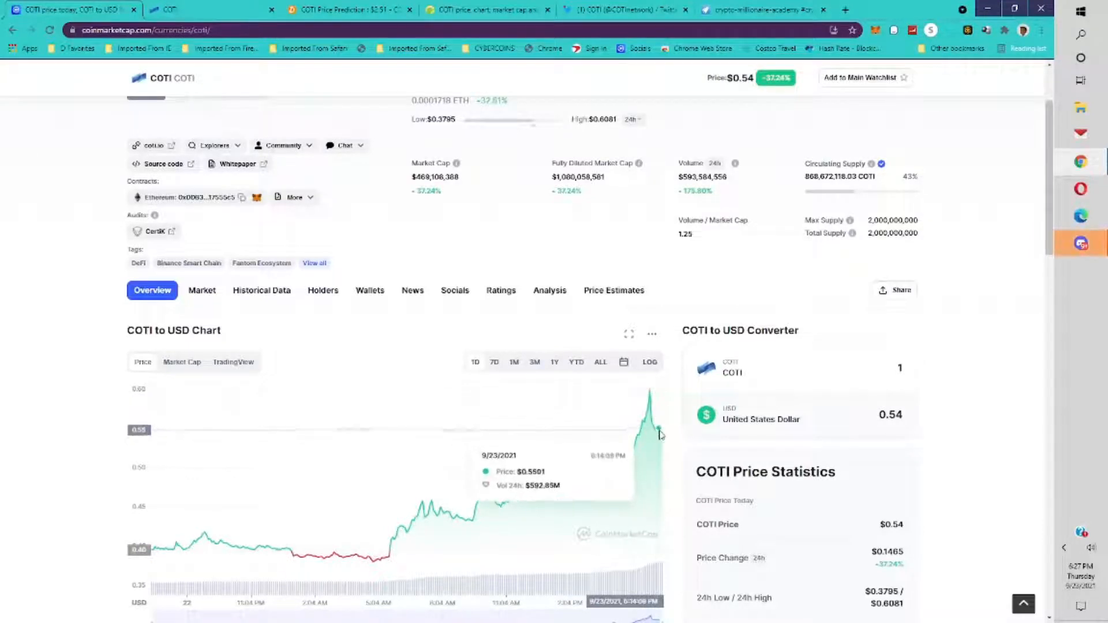
mouse_move(628, 431)
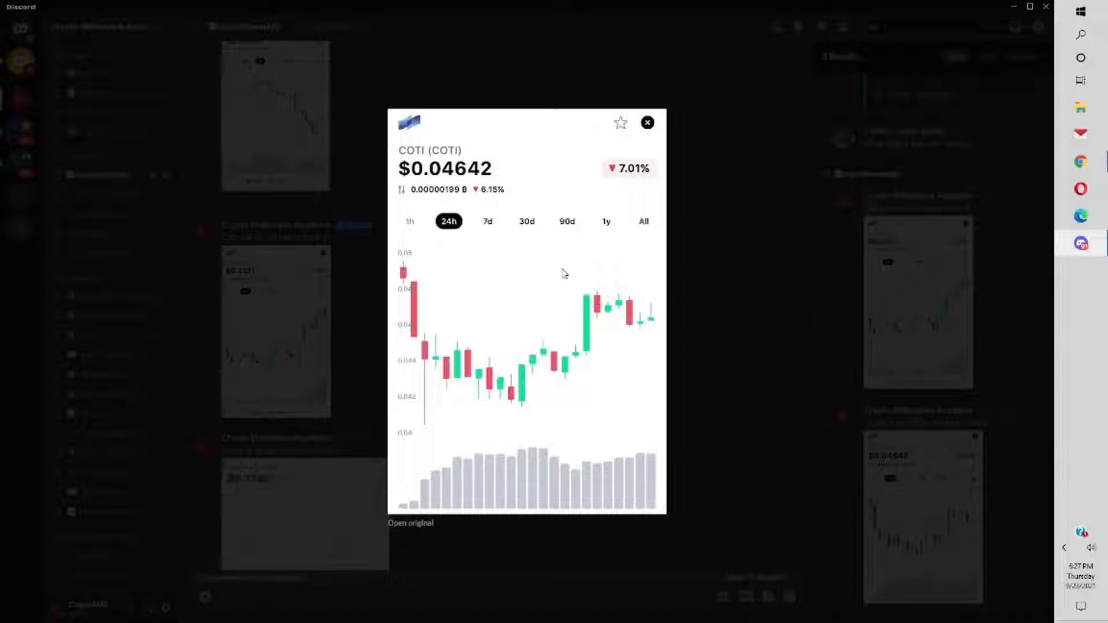
mouse_move(562, 274)
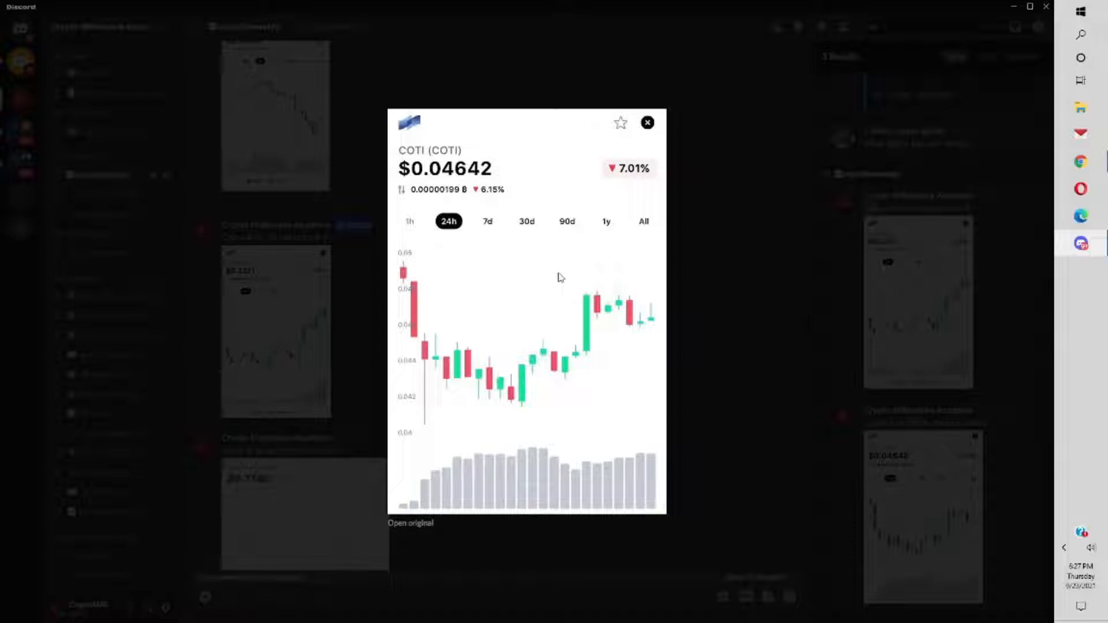
Step: Close the enlarged $0.04642 COTI chart in Discord
click(646, 122)
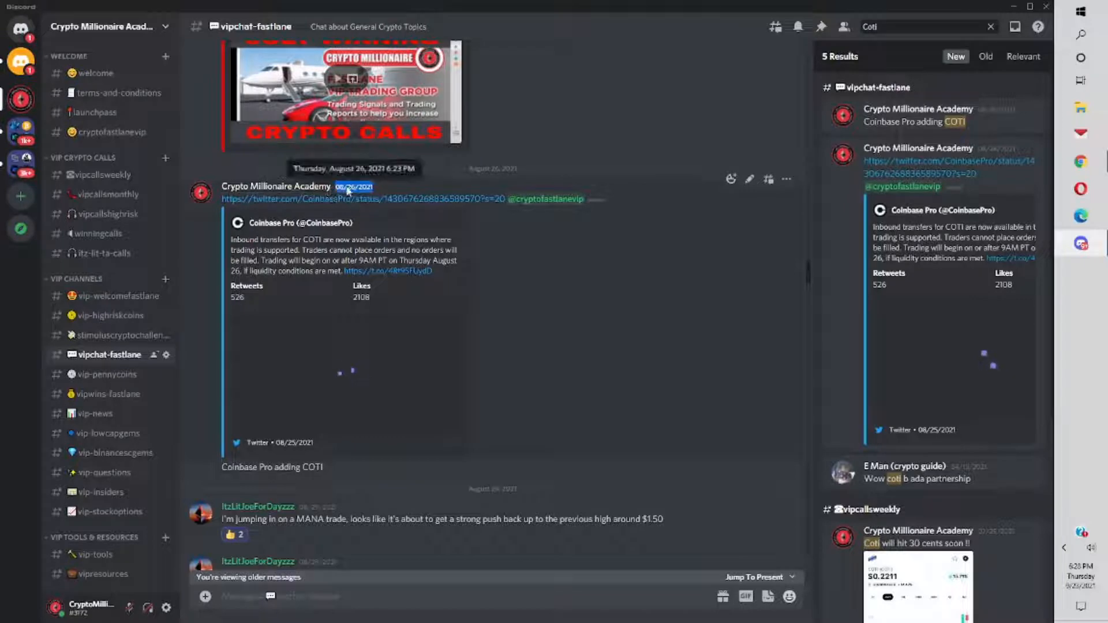
mouse_move(914, 307)
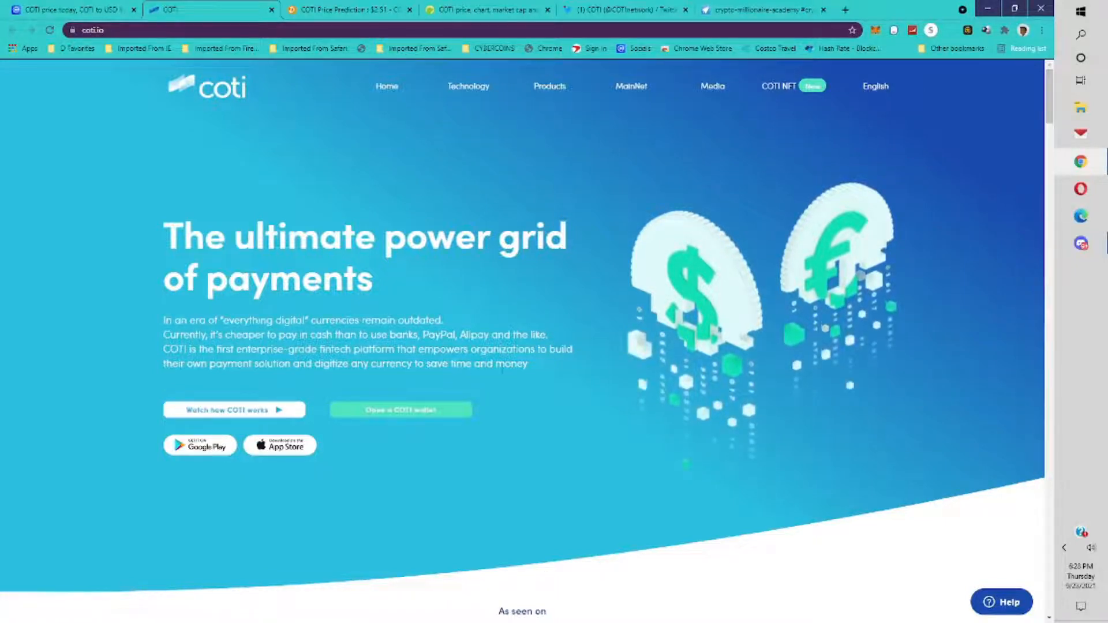
Step: Scroll through coti.io's Trustchain, enterprise payment, team, investors and advisors sections, then head back up
scroll(down, 3)
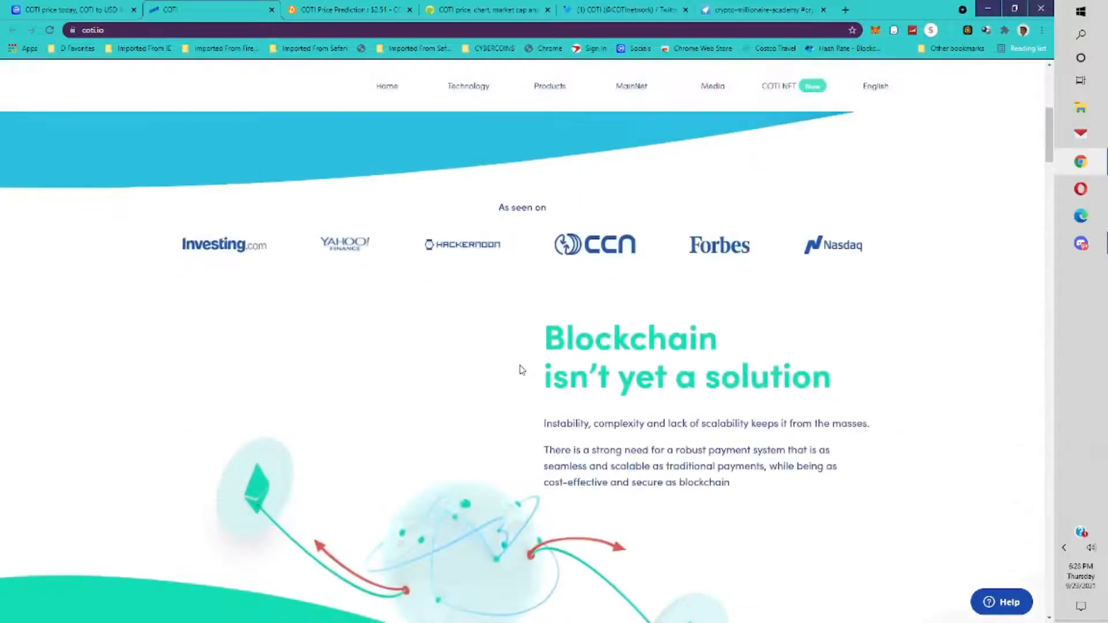
scroll(down, 3)
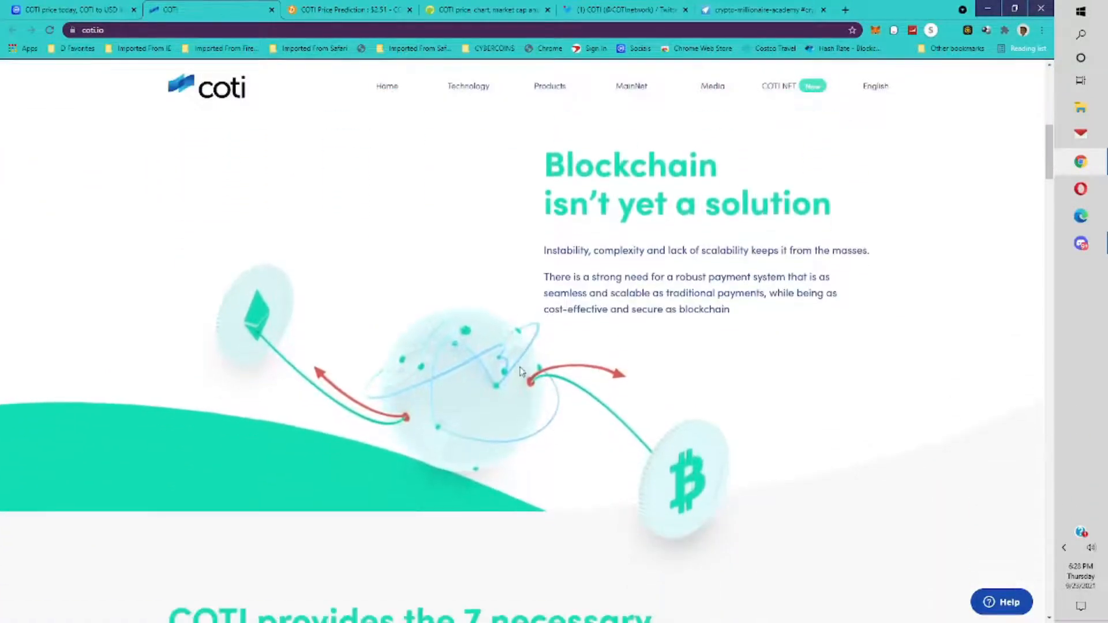
scroll(down, 3)
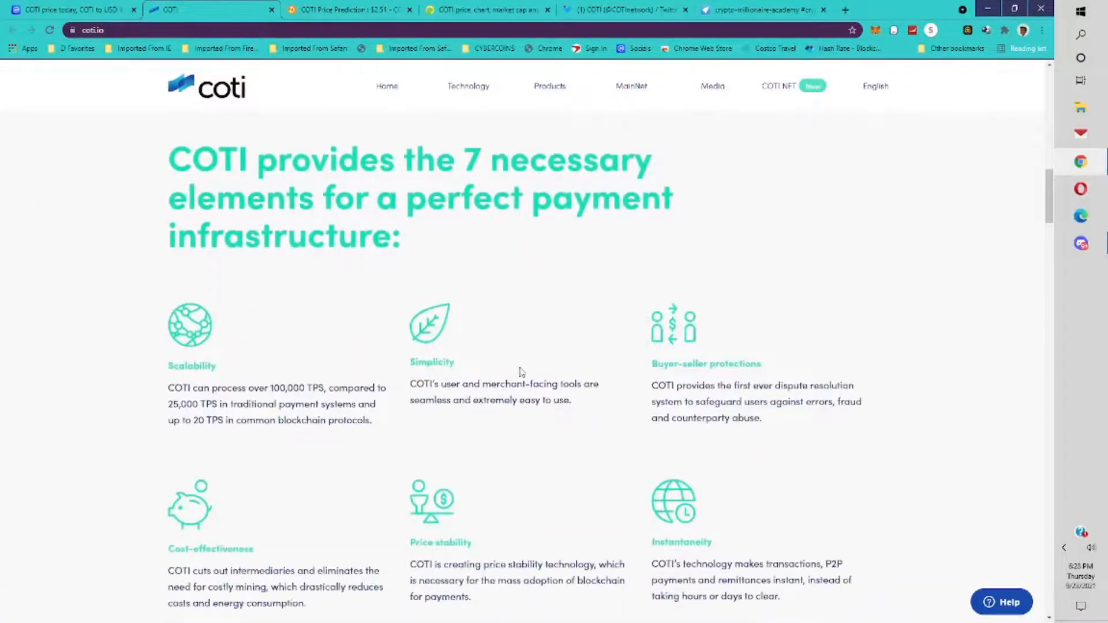
mouse_move(525, 365)
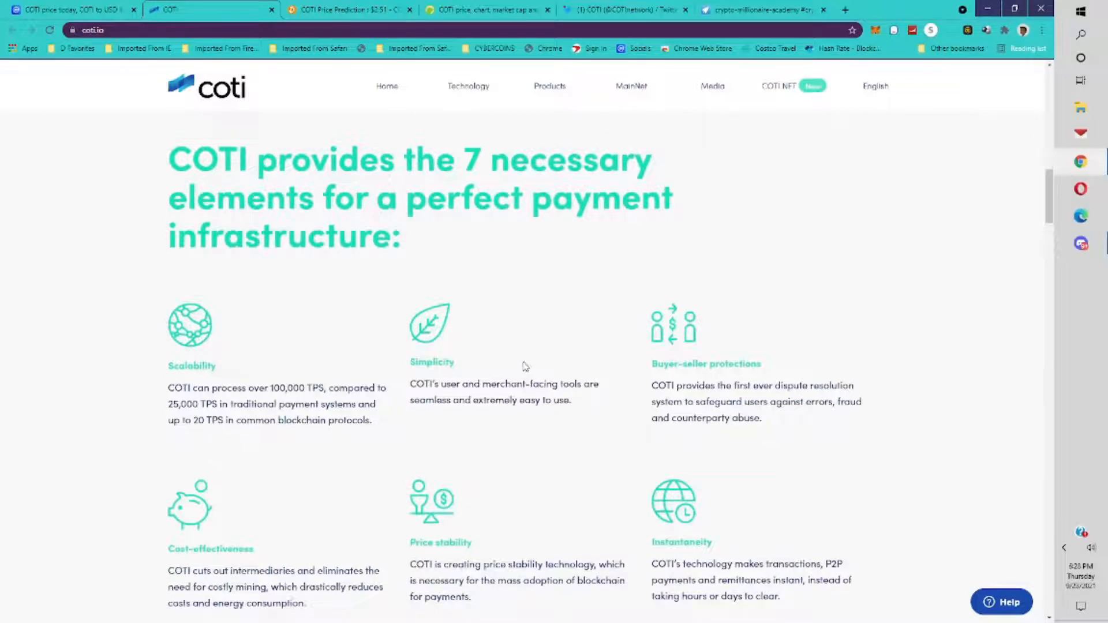
scroll(down, 3)
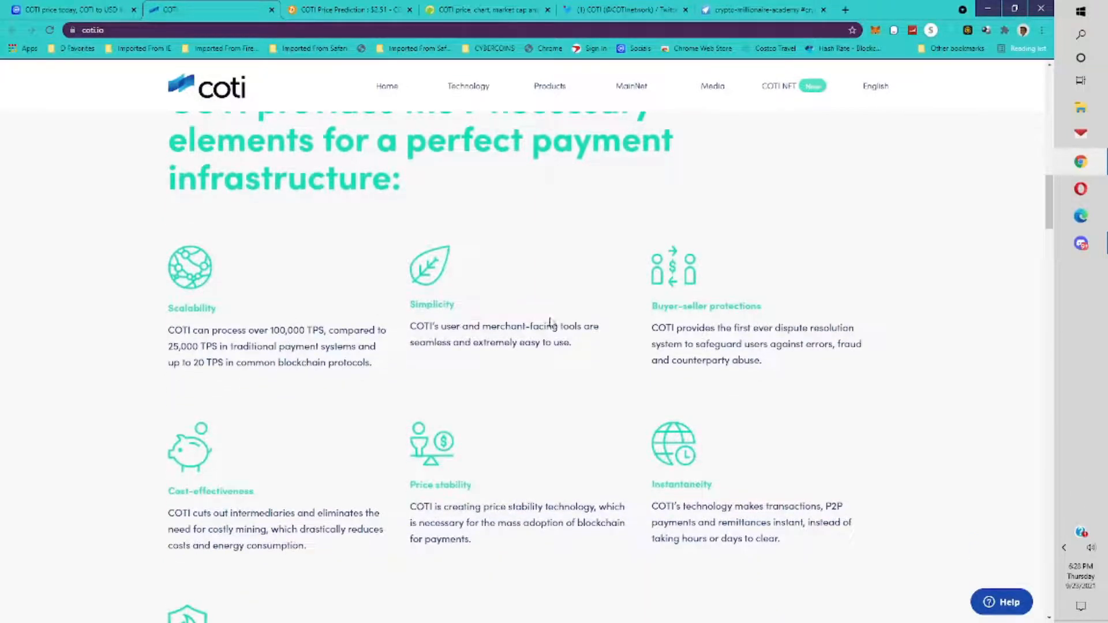
scroll(down, 3)
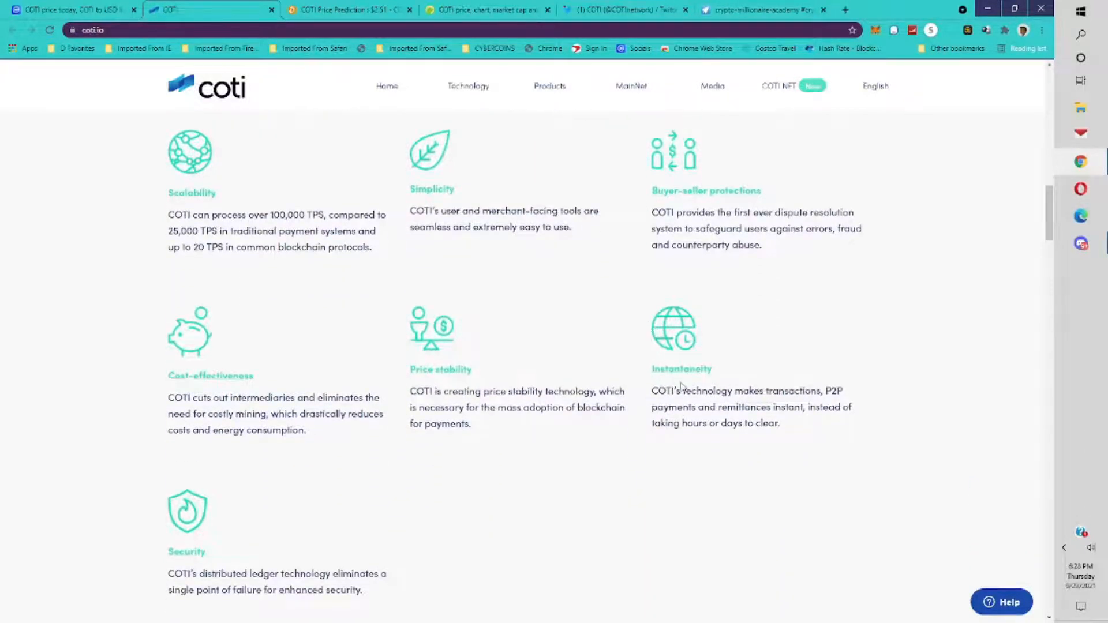
mouse_move(501, 387)
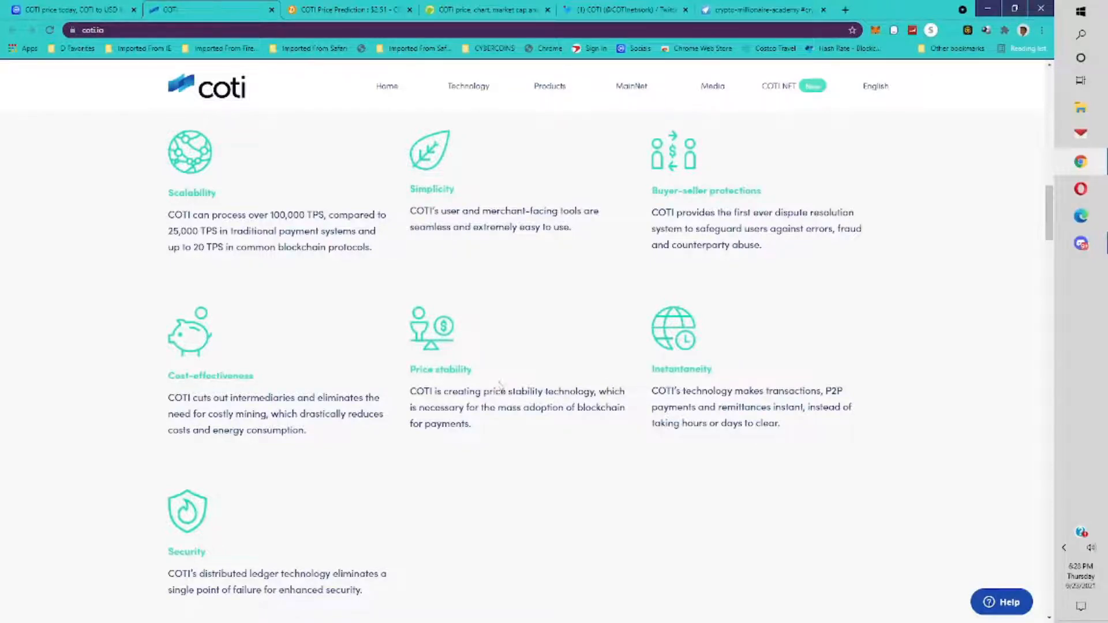
scroll(down, 3)
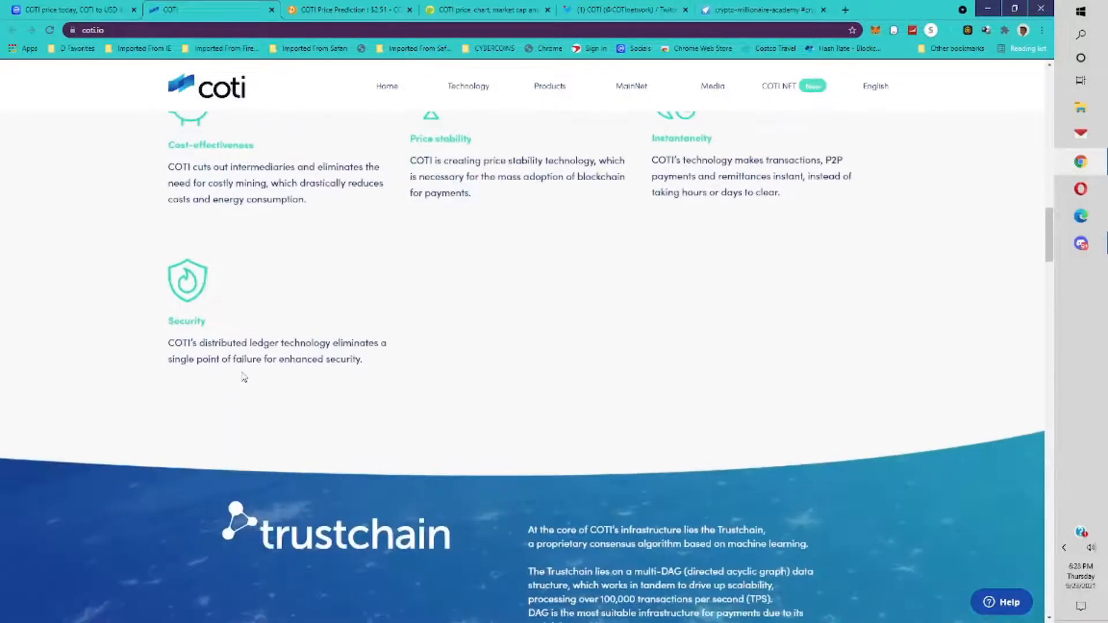
scroll(down, 3)
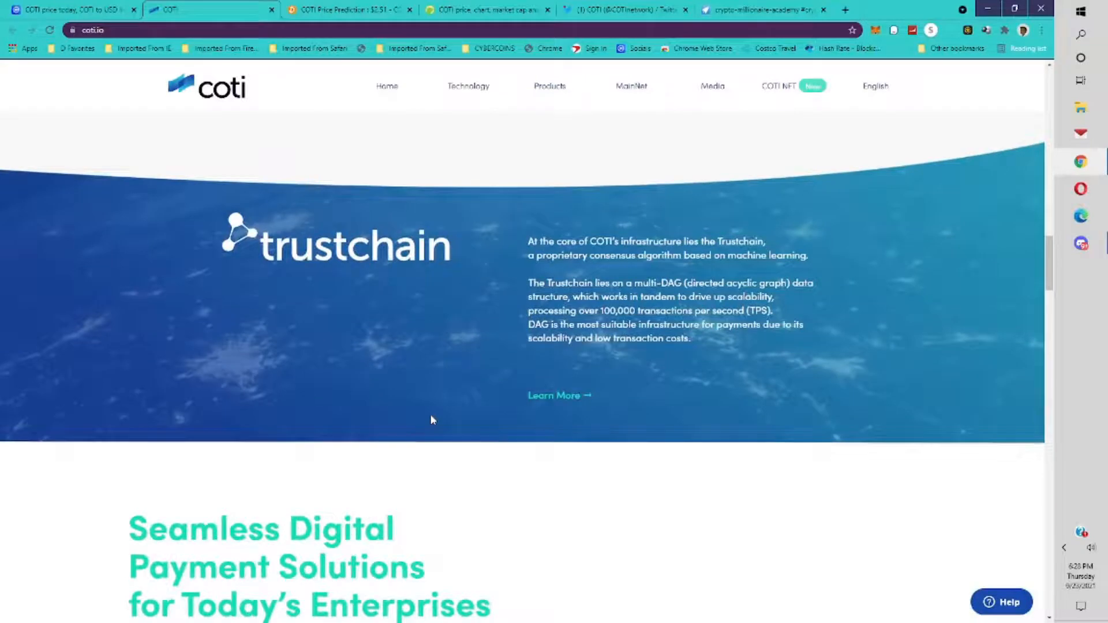
scroll(down, 3)
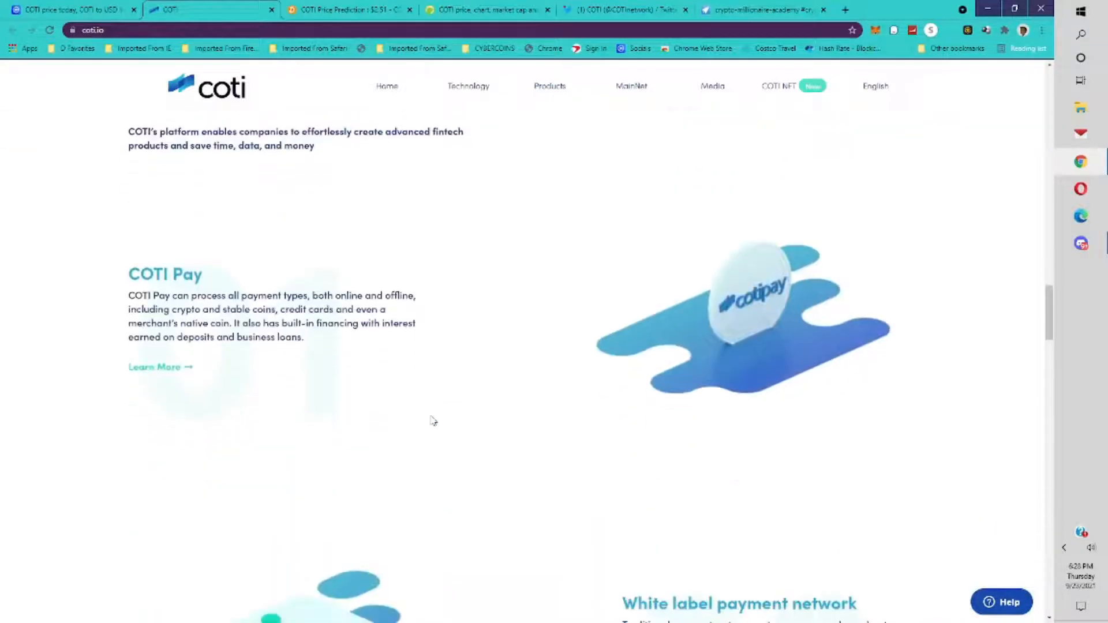
scroll(down, 3)
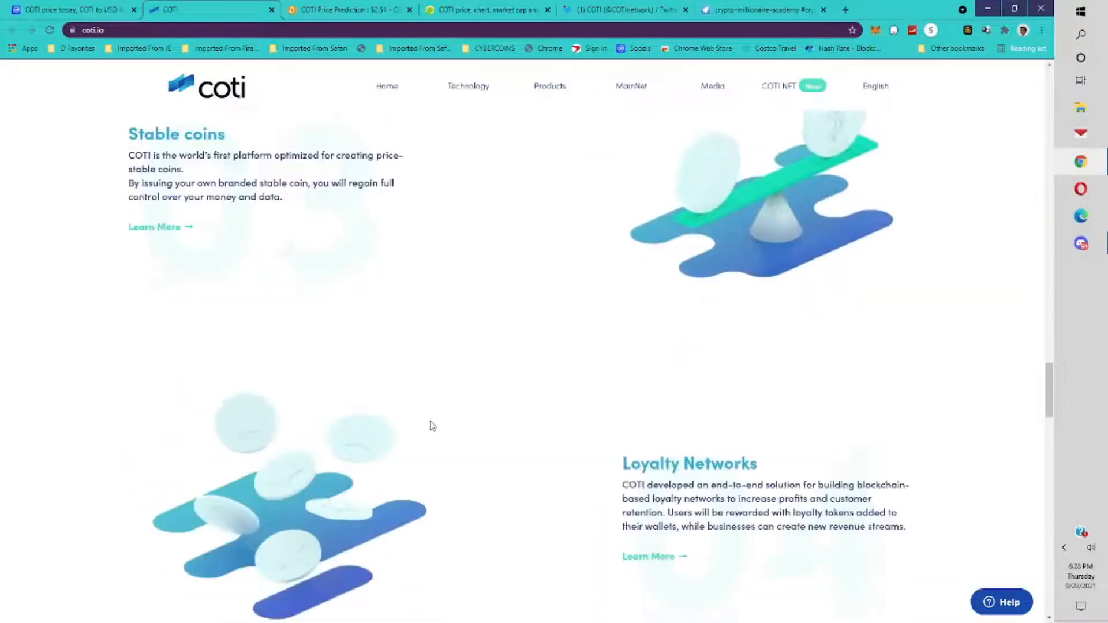
scroll(down, 3)
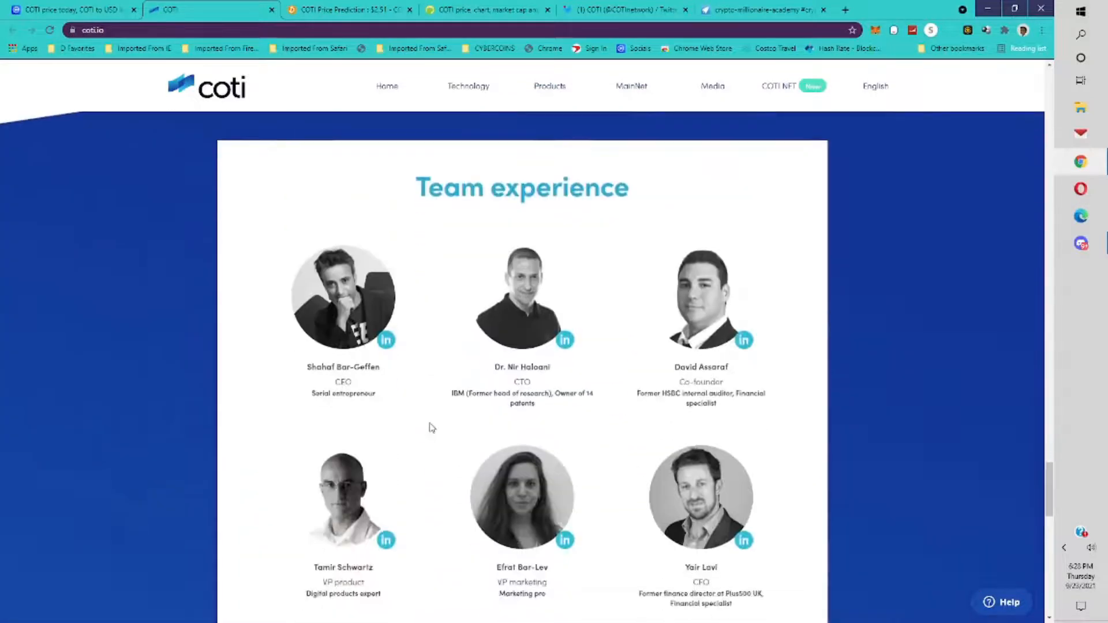
scroll(down, 3)
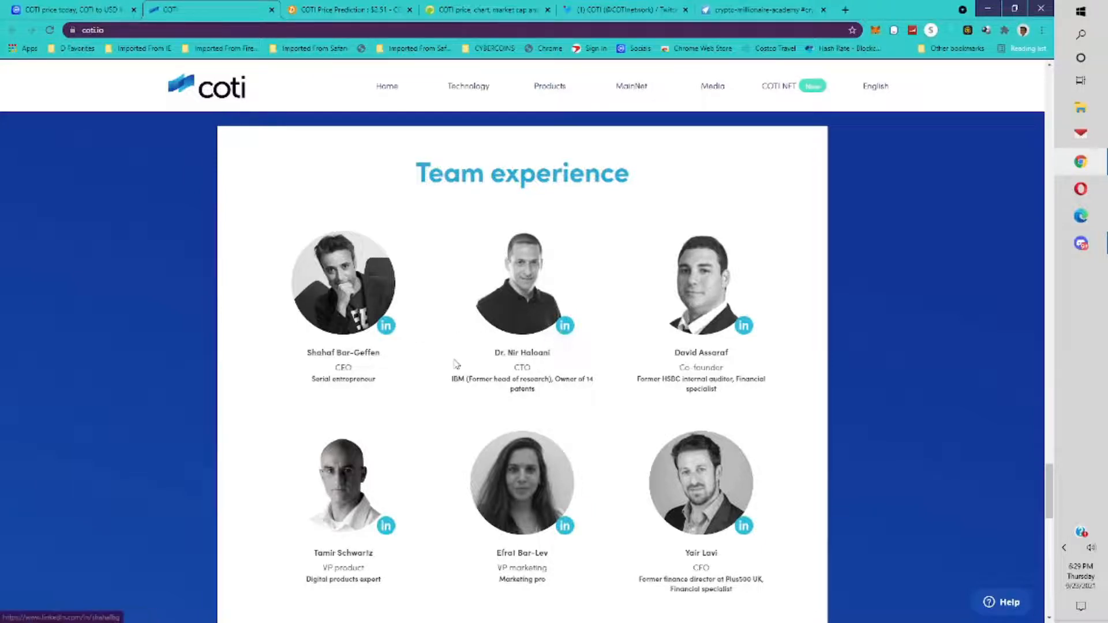
scroll(down, 3)
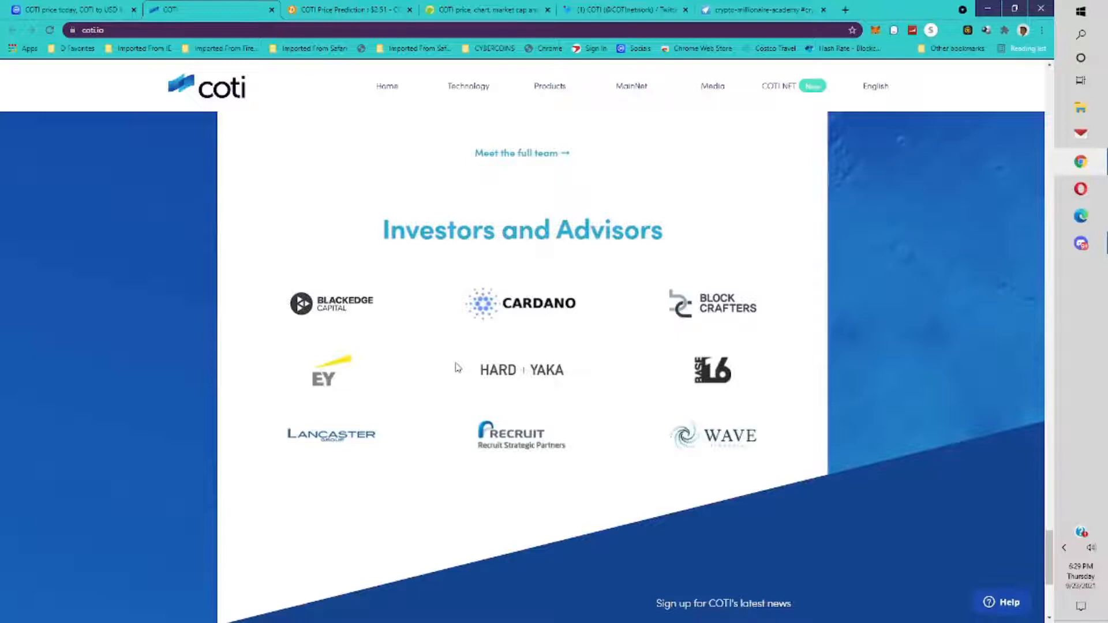
mouse_move(553, 313)
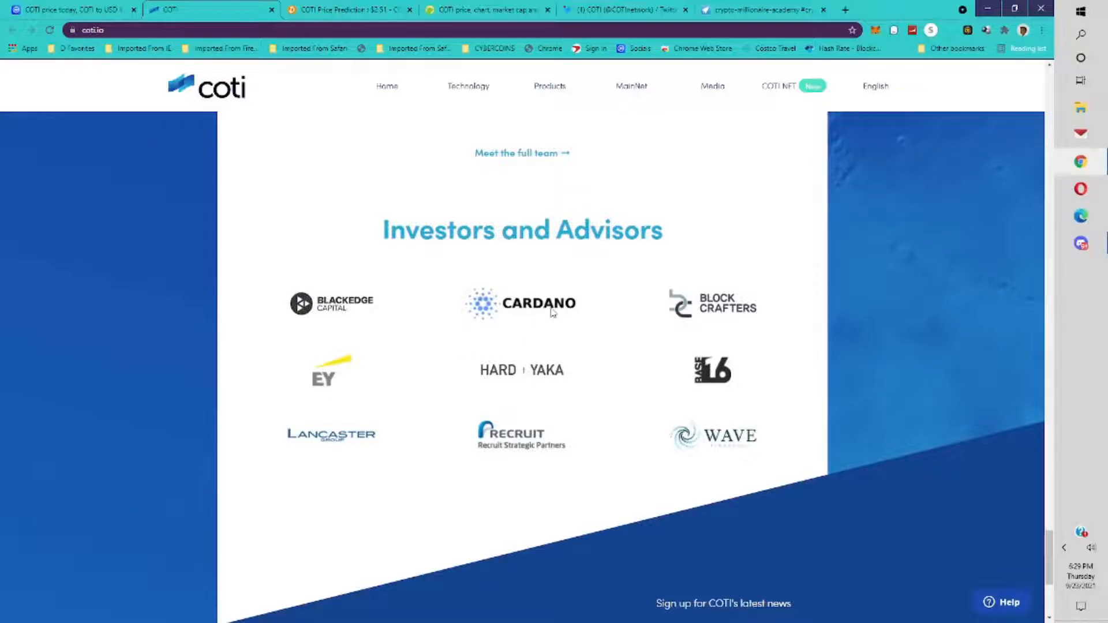
mouse_move(325, 363)
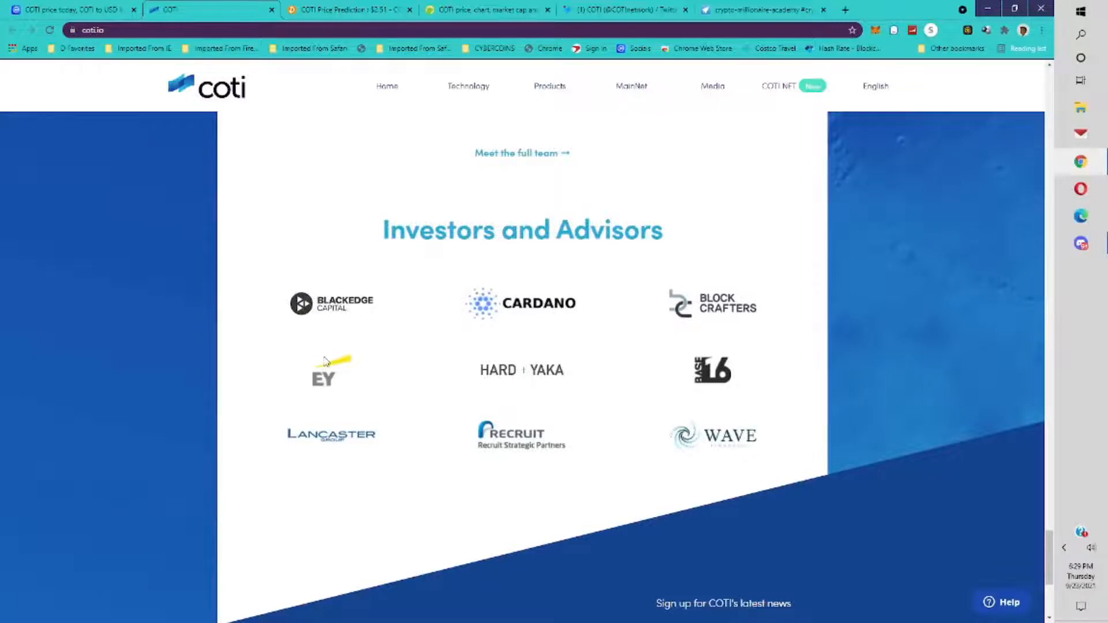
scroll(down, 3)
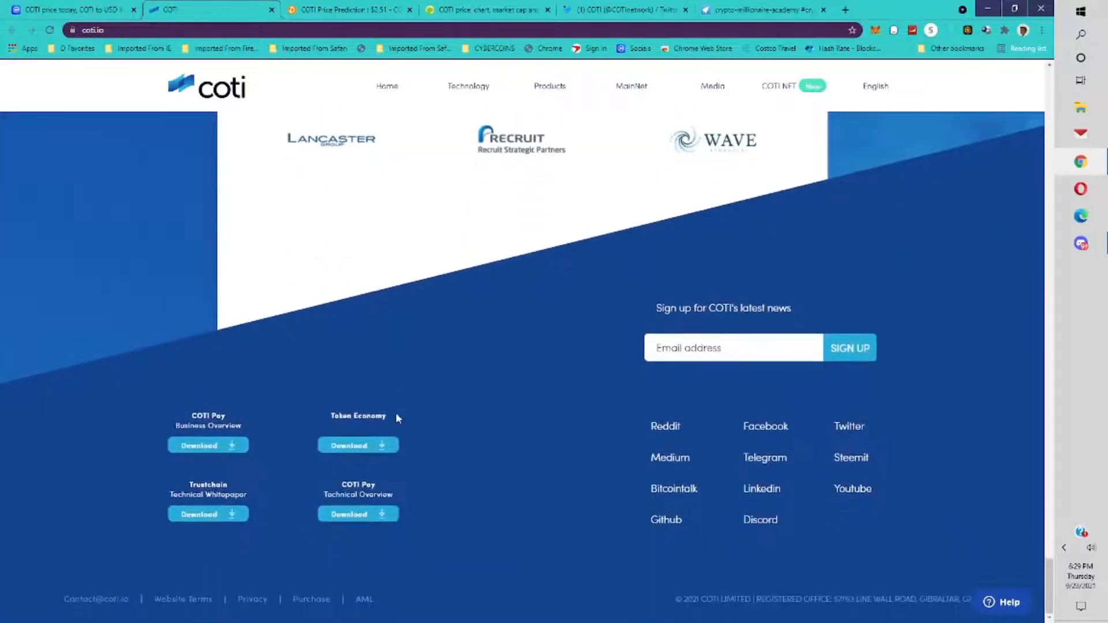
scroll(up, 3)
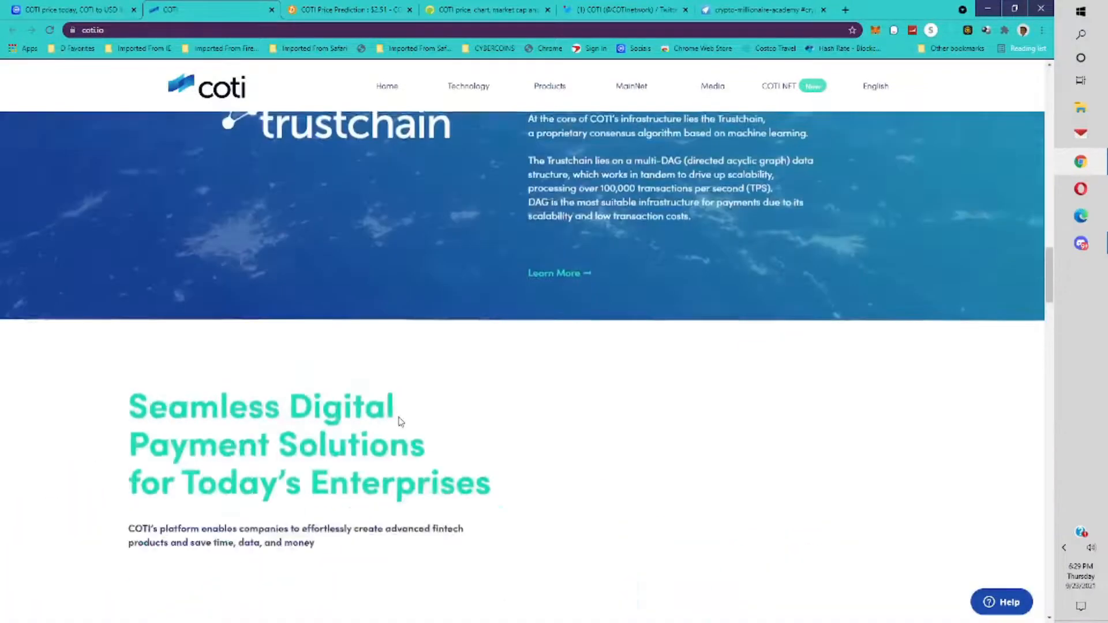
scroll(up, 3)
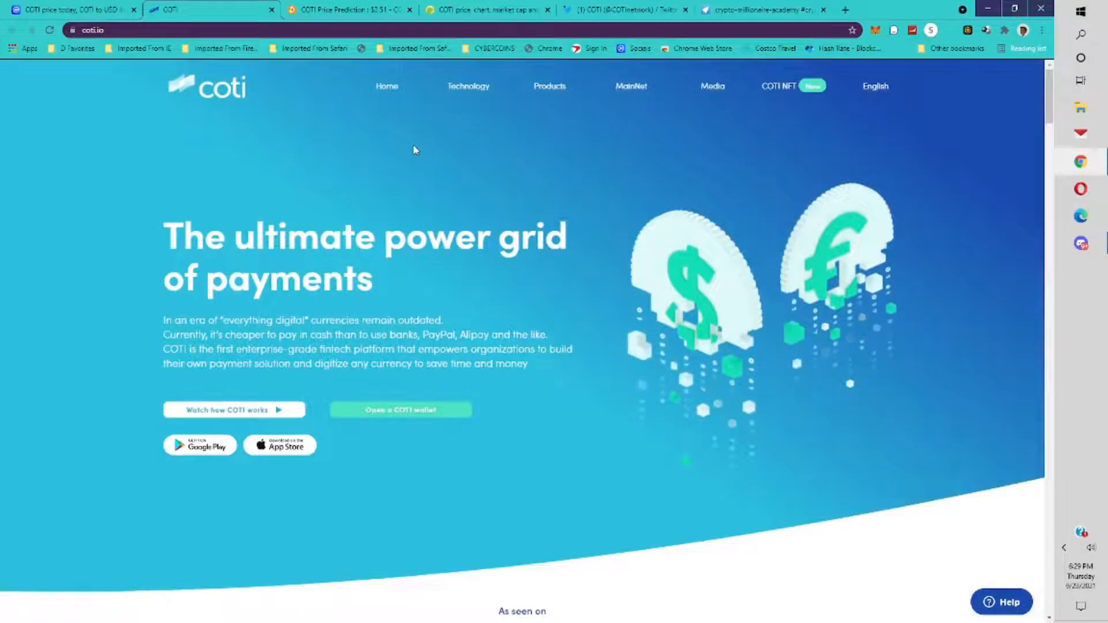
mouse_move(495, 133)
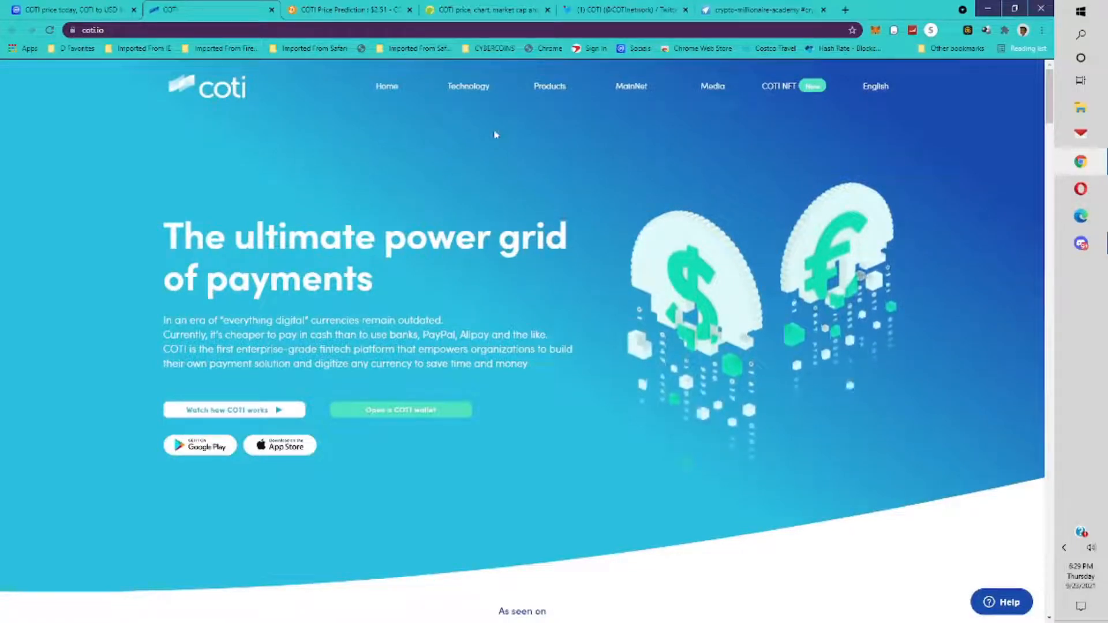
Step: Bring up the Crypto Millionaire Fastlane VIP signup page and read its member benefits beside the $25 monthly form
click(1080, 243)
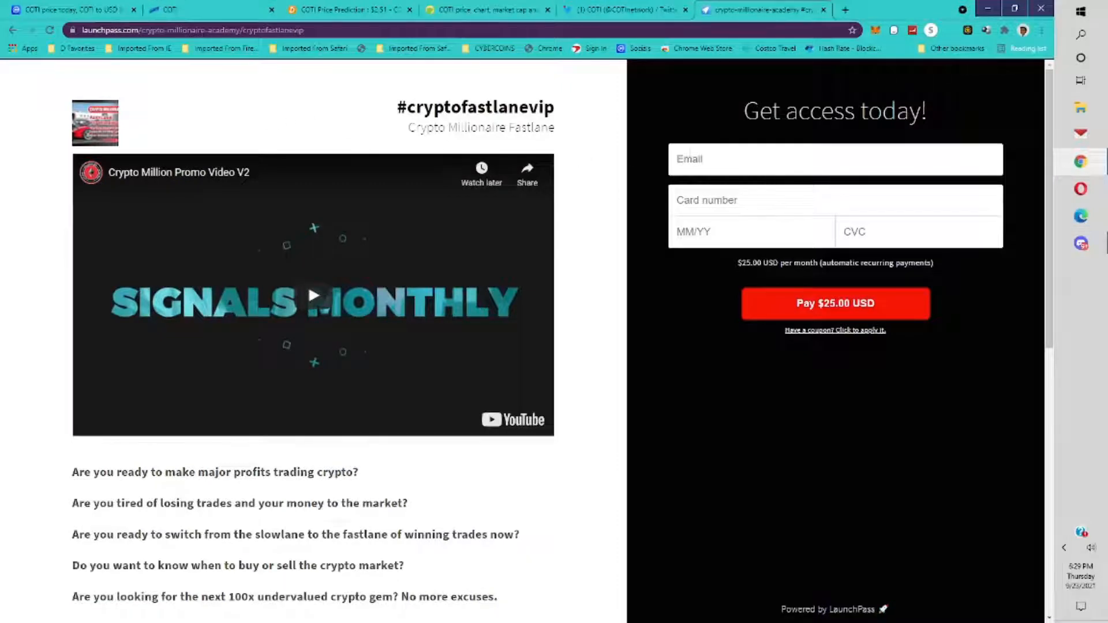
scroll(down, 3)
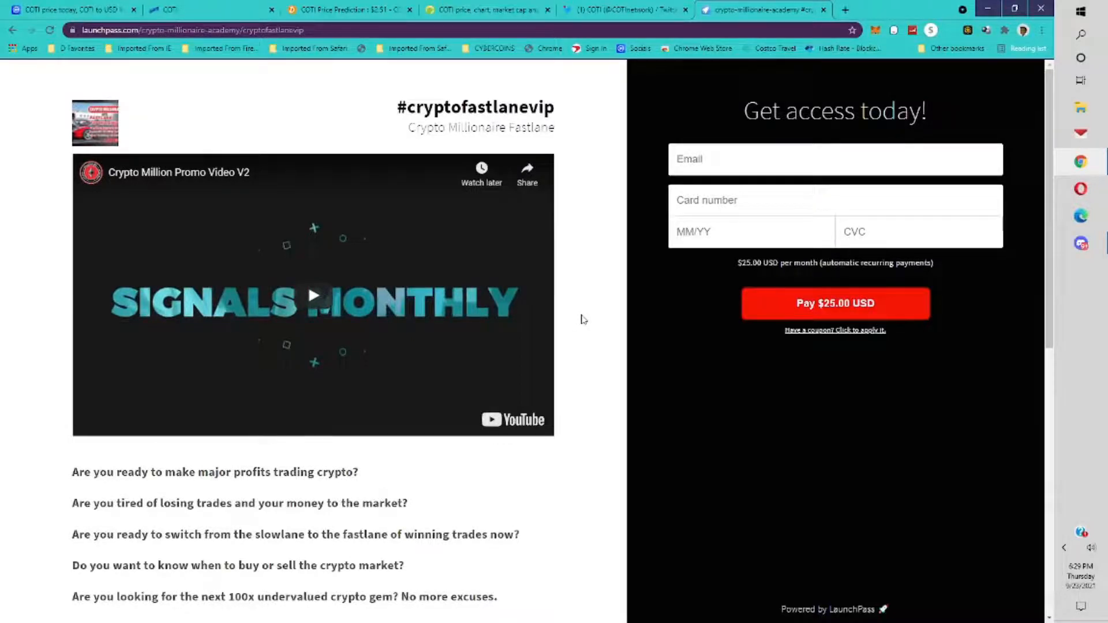
scroll(down, 3)
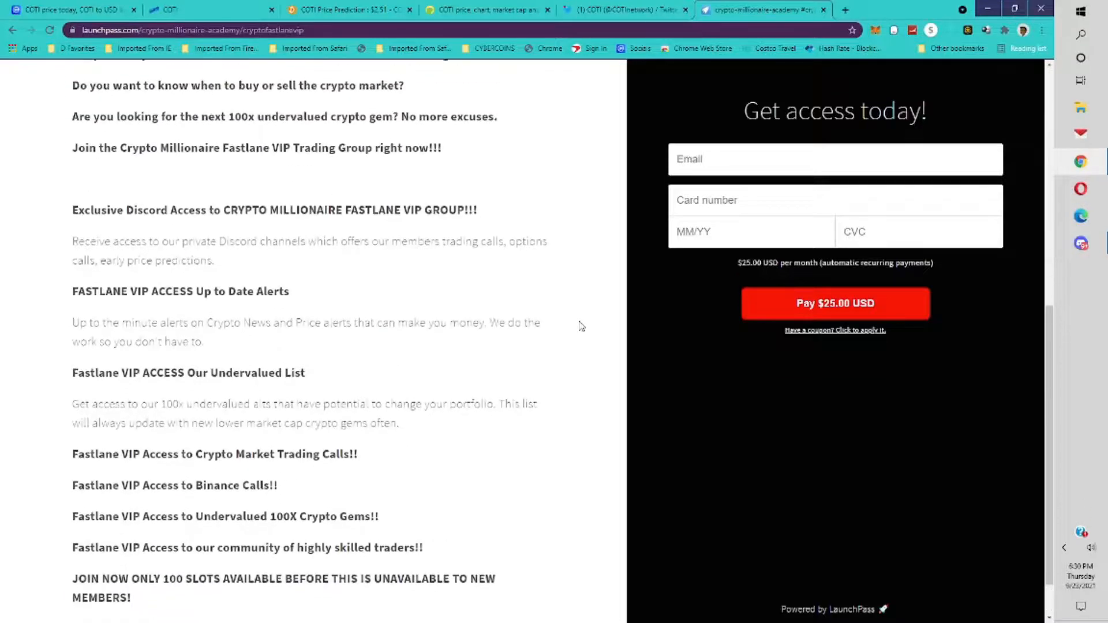
Step: View COTI's official Twitter profile, then return to COTI's CoinMarketCap price page
click(624, 10)
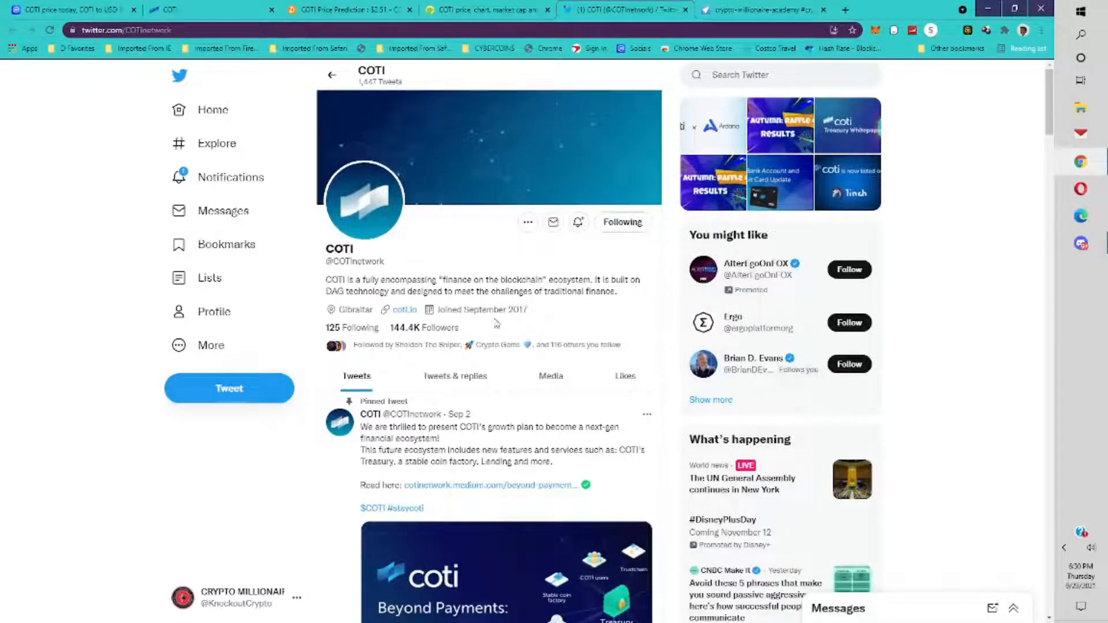
click(346, 11)
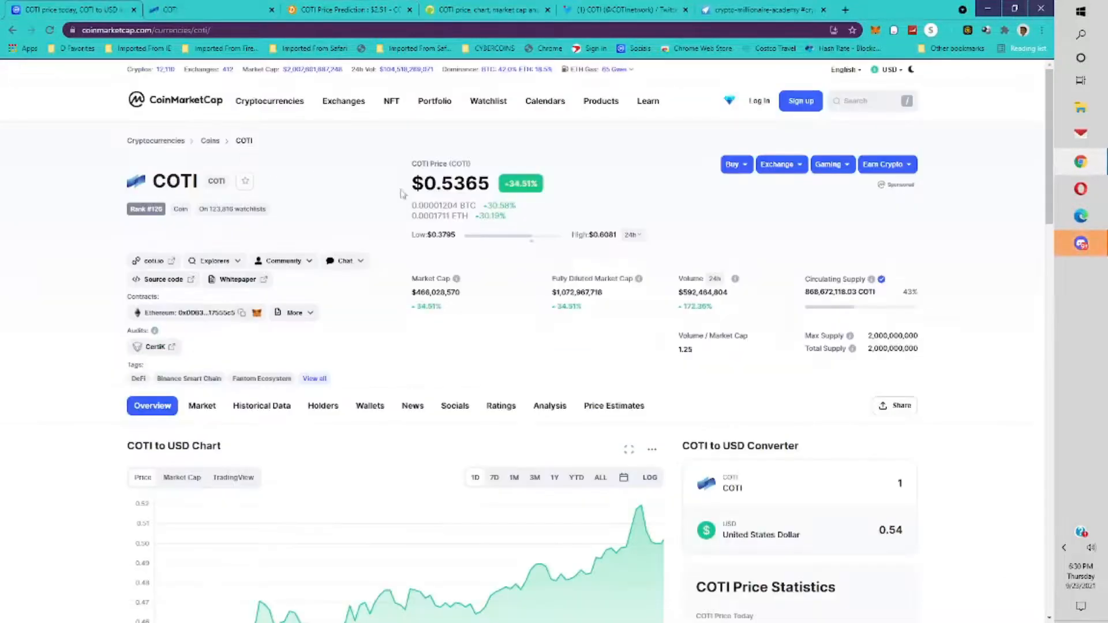
Step: Review DigitalCoinPrice's COTI yearly forecasts up to $2.51 and the monthly prediction tables
click(346, 10)
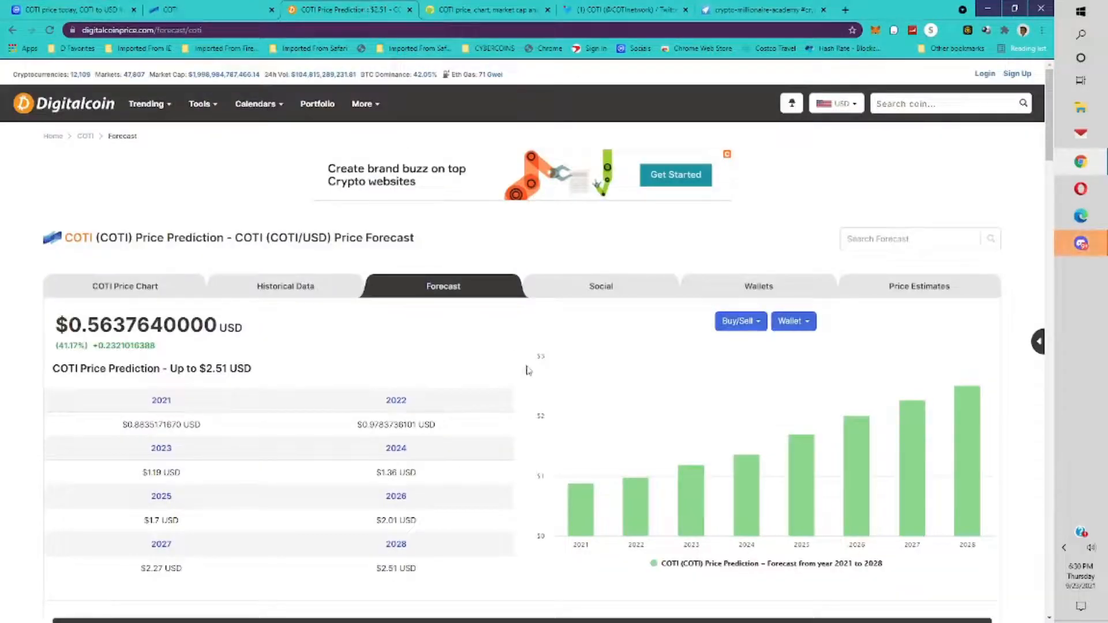
mouse_move(635, 495)
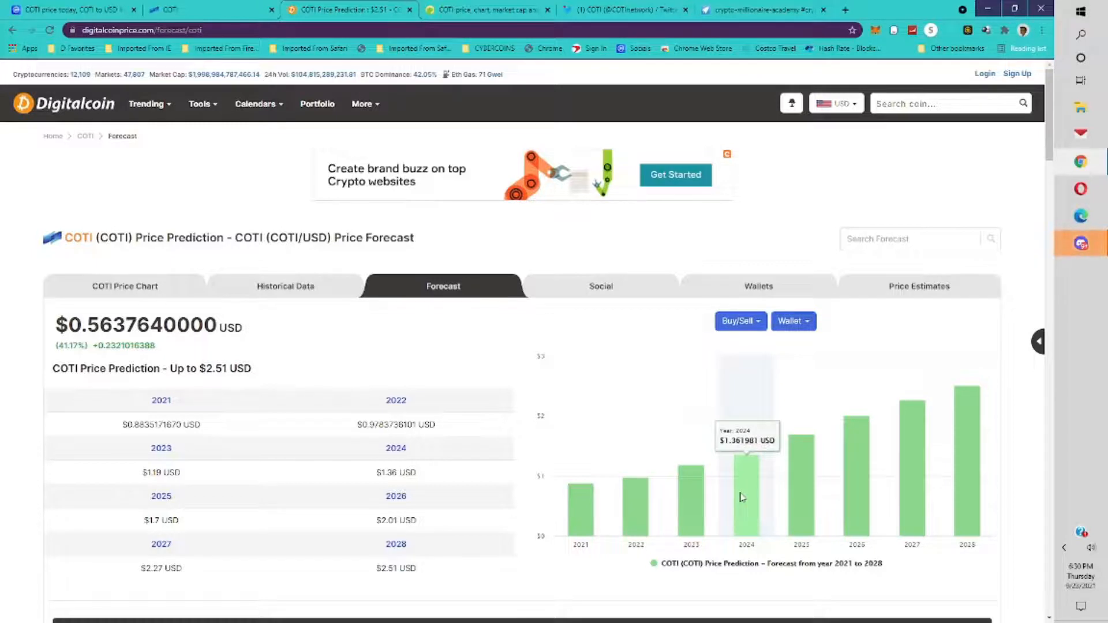
mouse_move(798, 492)
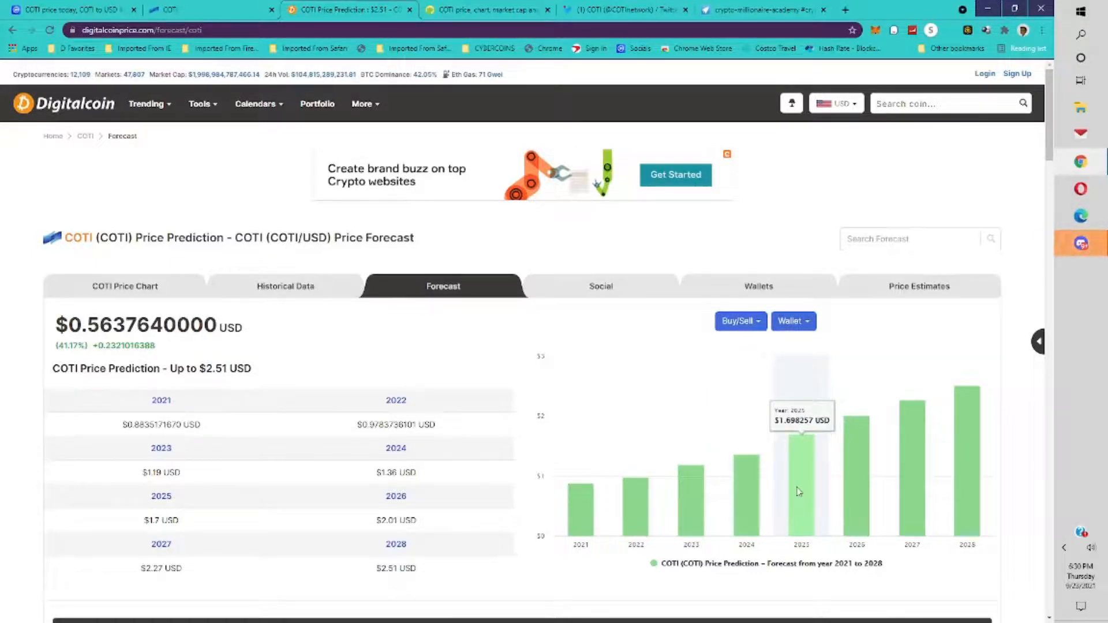
mouse_move(858, 477)
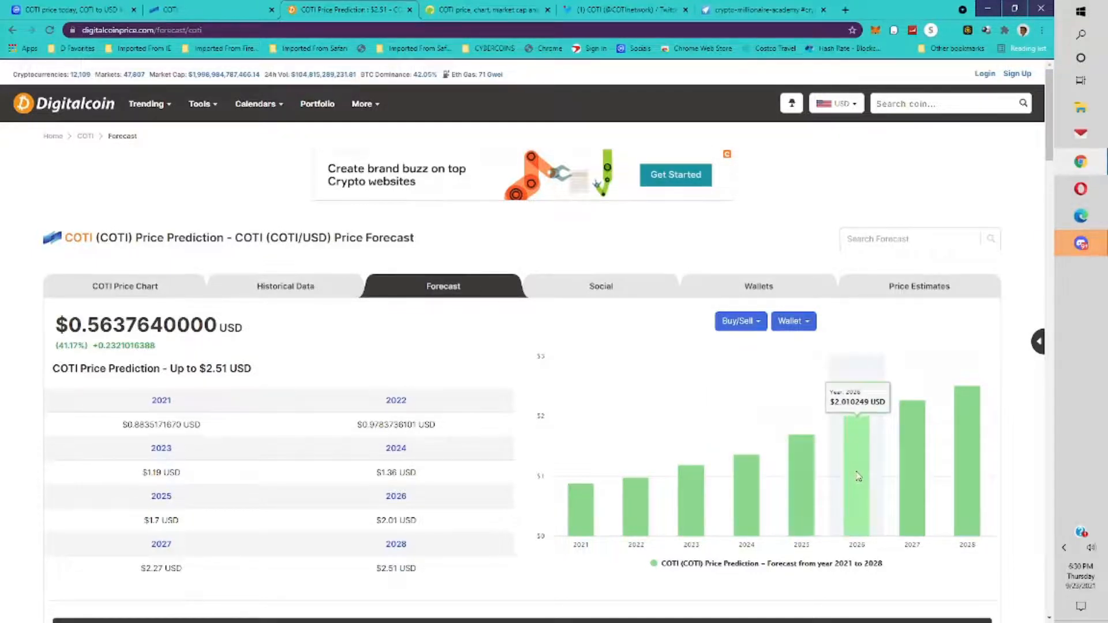
mouse_move(912, 463)
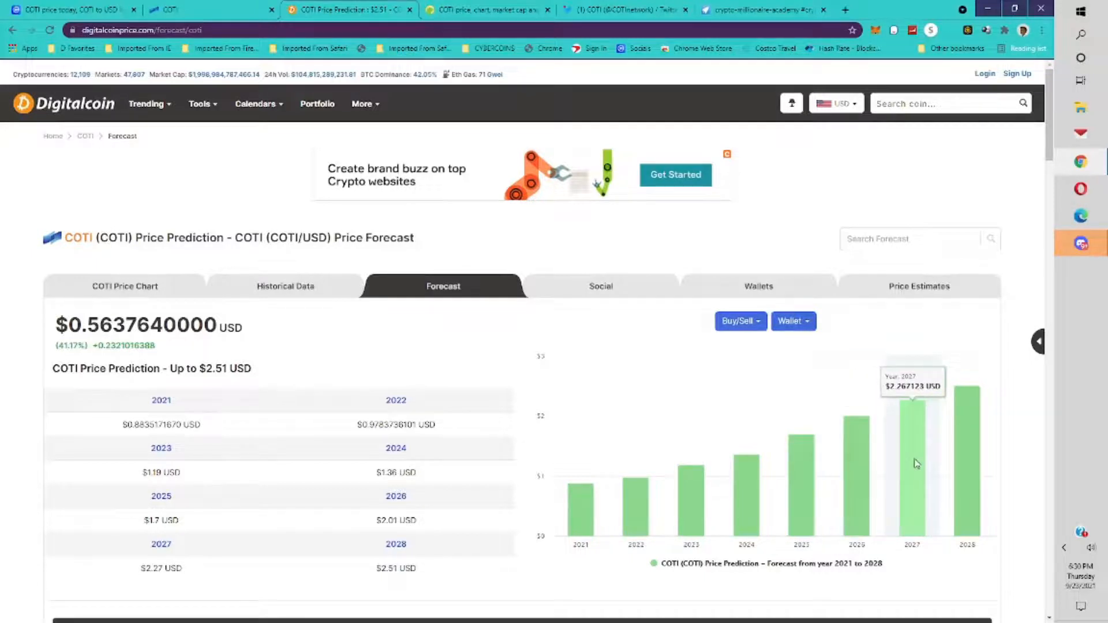
mouse_move(967, 444)
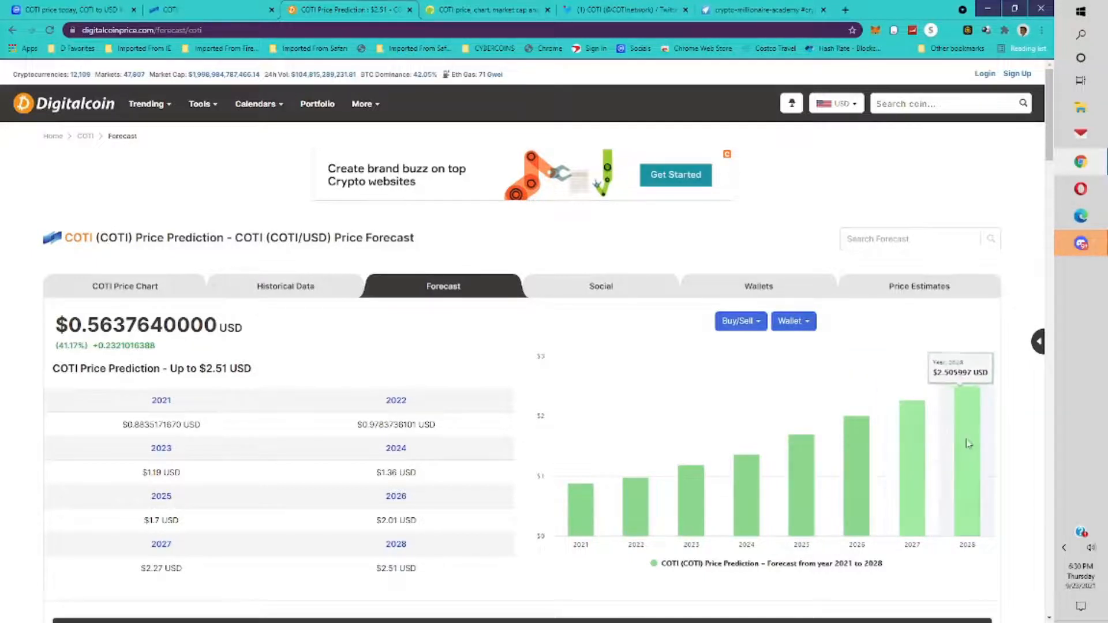
scroll(down, 3)
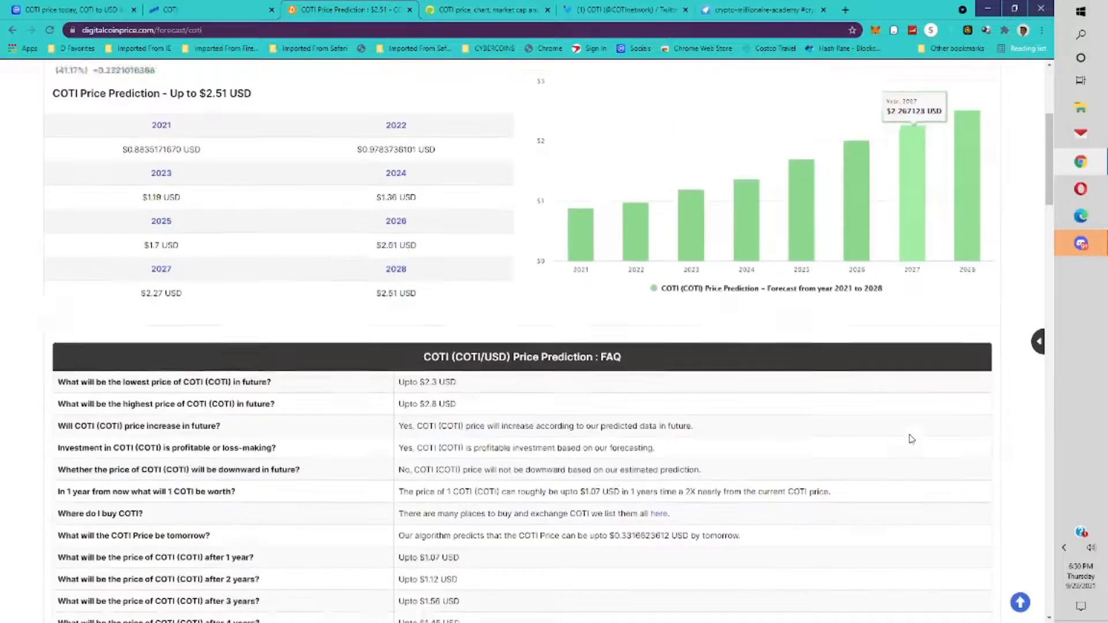
scroll(down, 3)
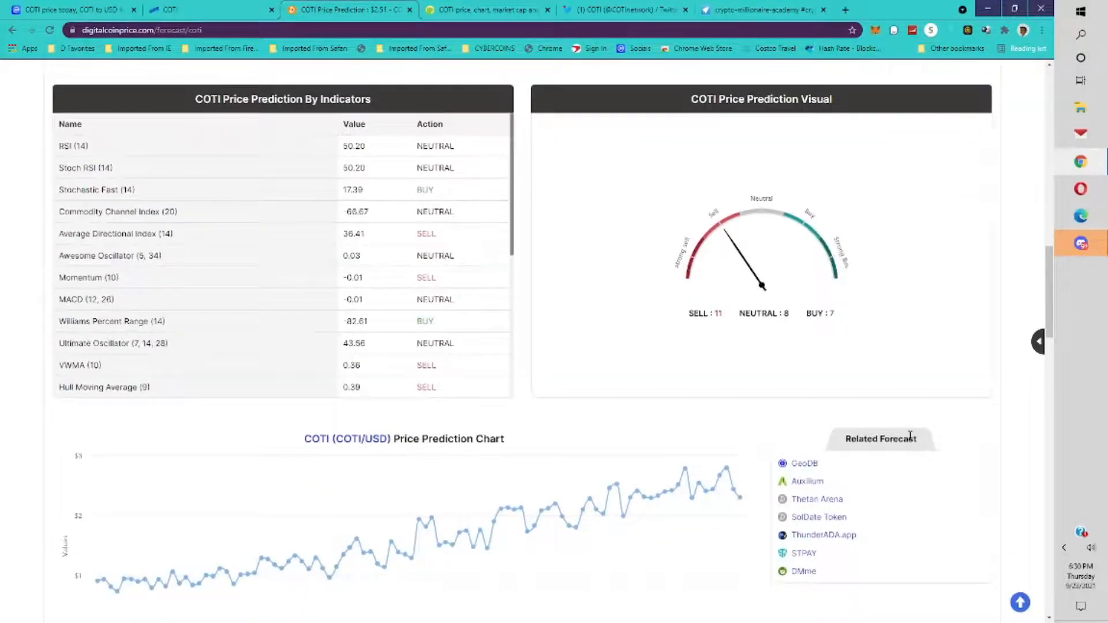
scroll(down, 3)
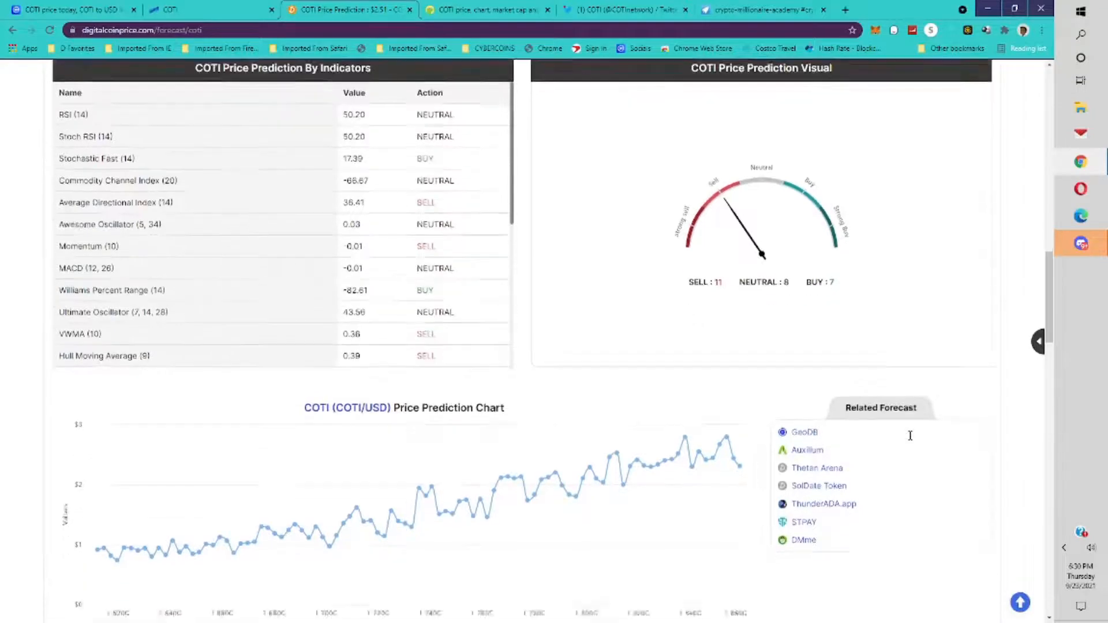
scroll(down, 3)
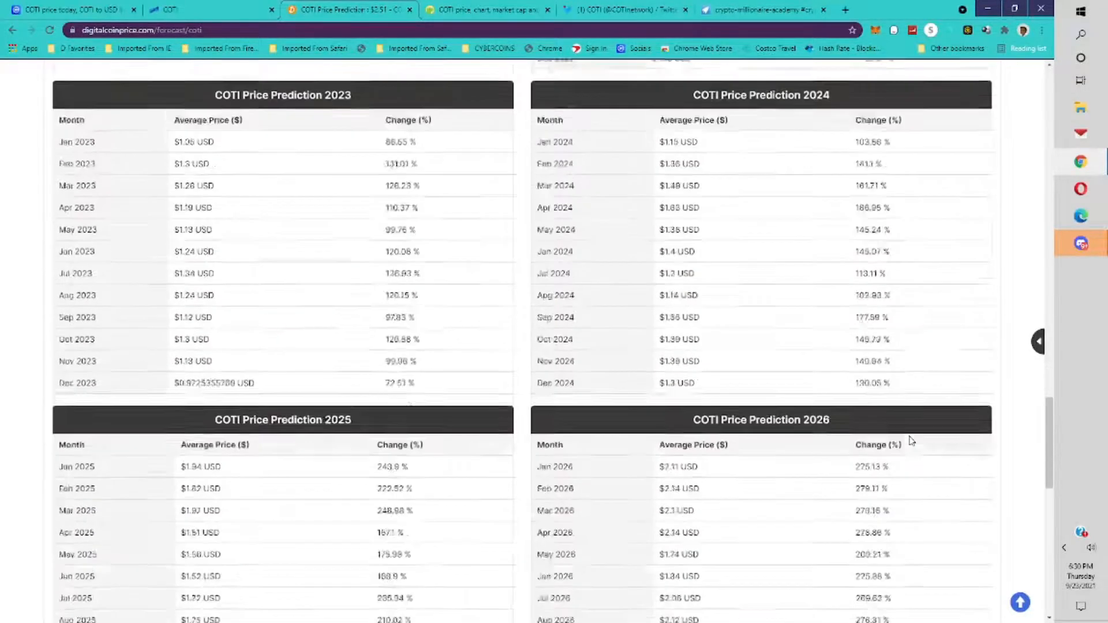
scroll(down, 3)
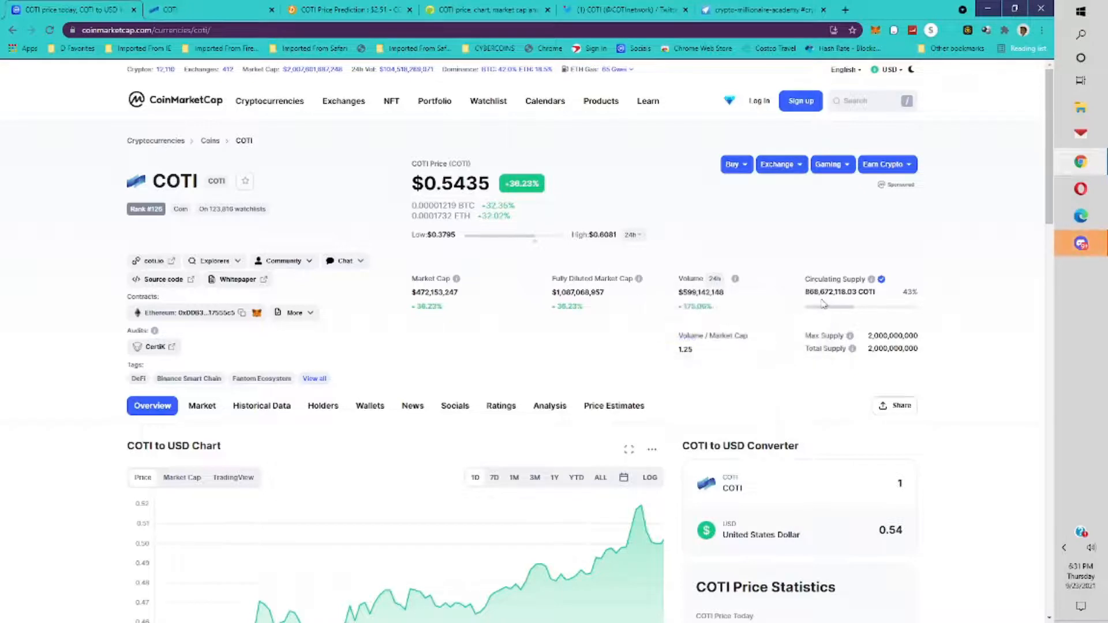
mouse_move(869, 323)
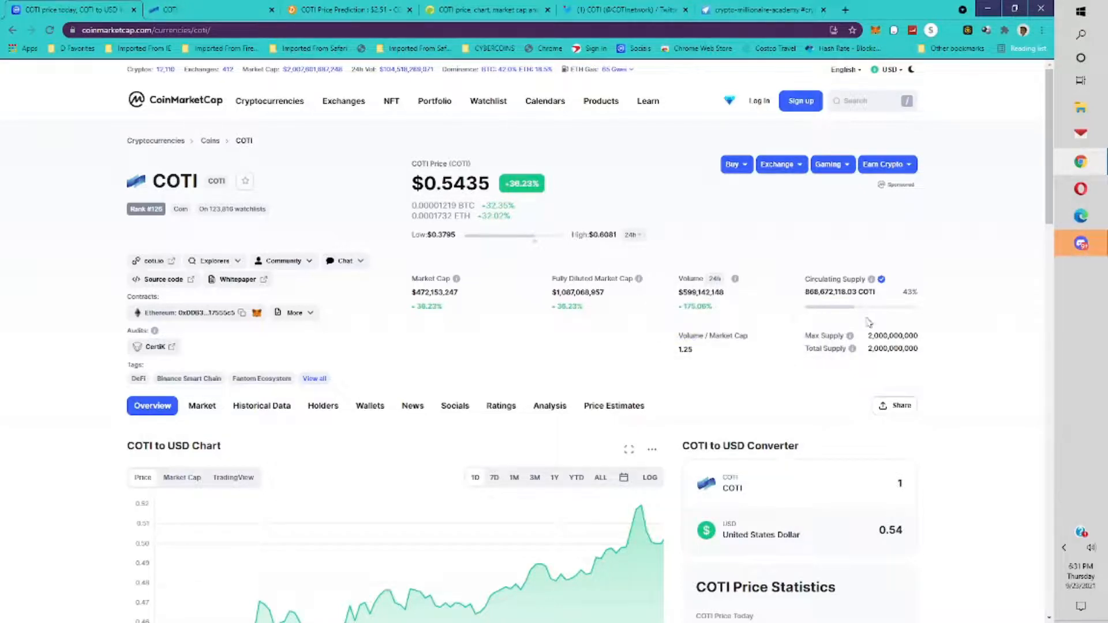
mouse_move(918, 345)
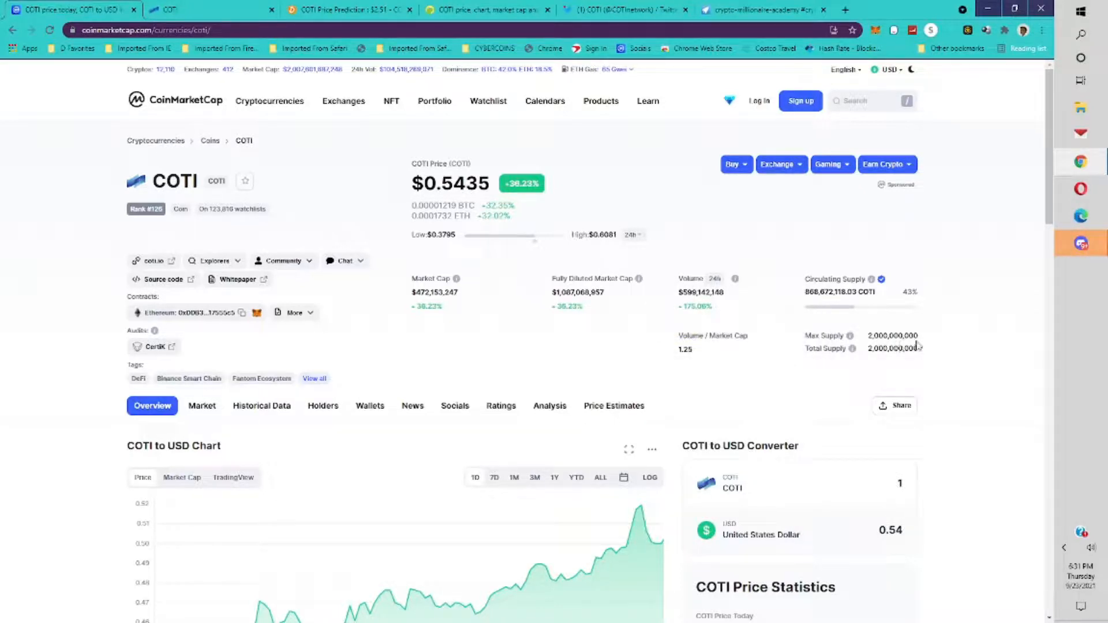
mouse_move(725, 355)
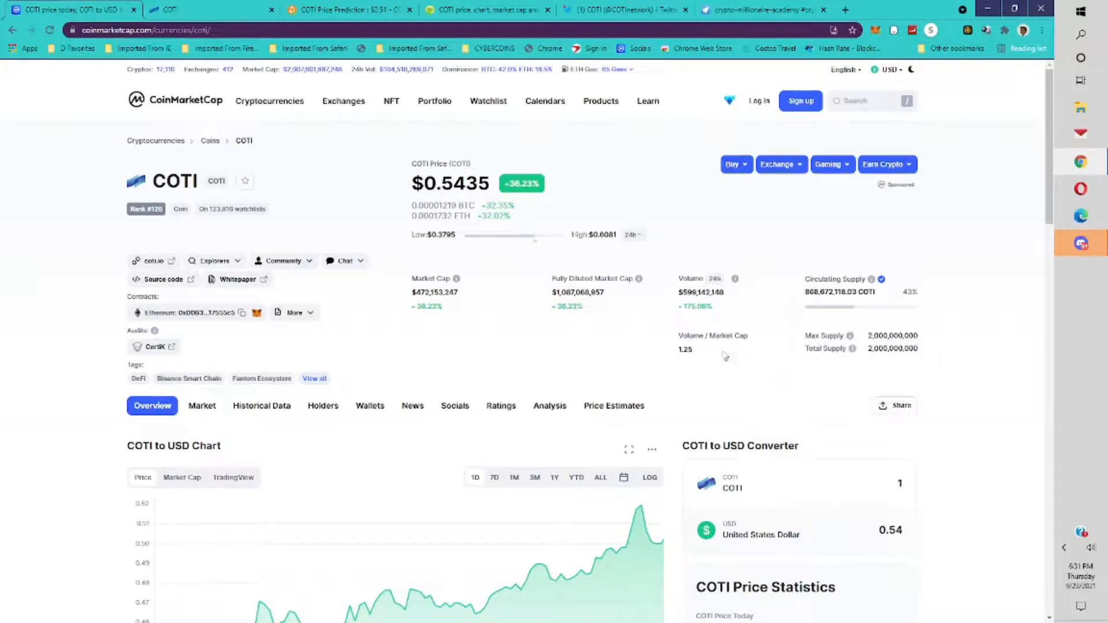
mouse_move(686, 319)
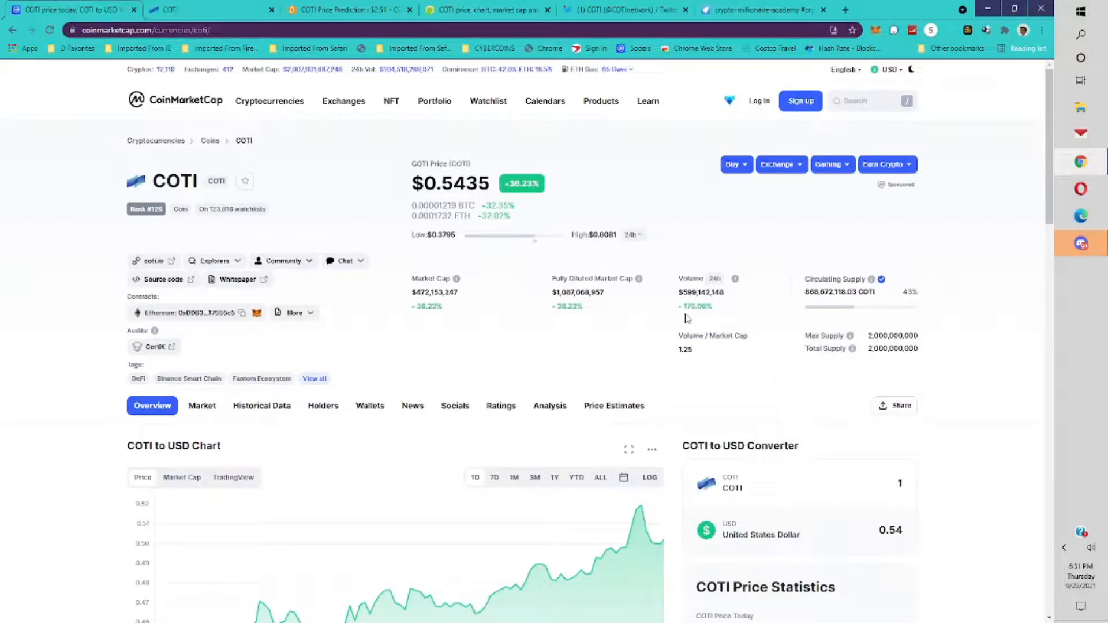
mouse_move(693, 303)
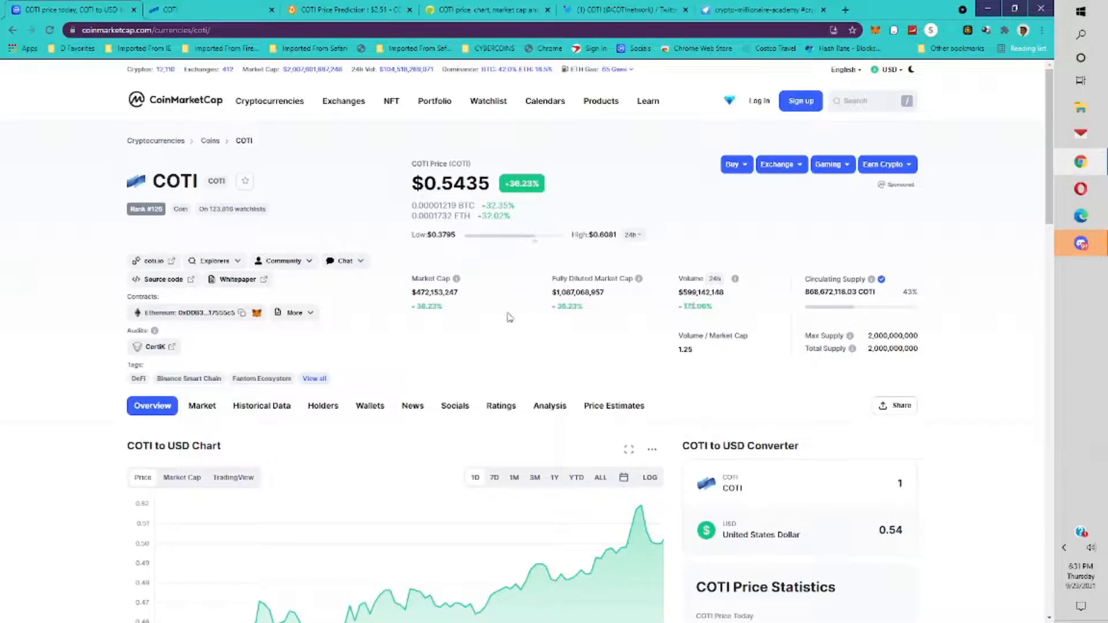
mouse_move(466, 313)
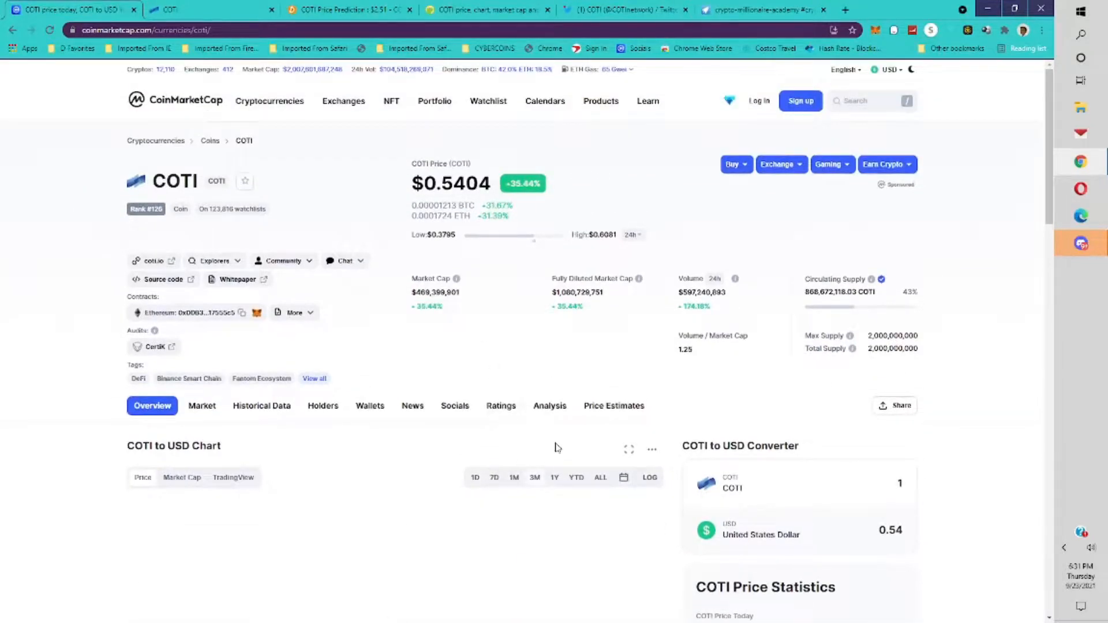
Step: Set the COTI to USD chart range to ALL to show its full history since 2019
scroll(down, 3)
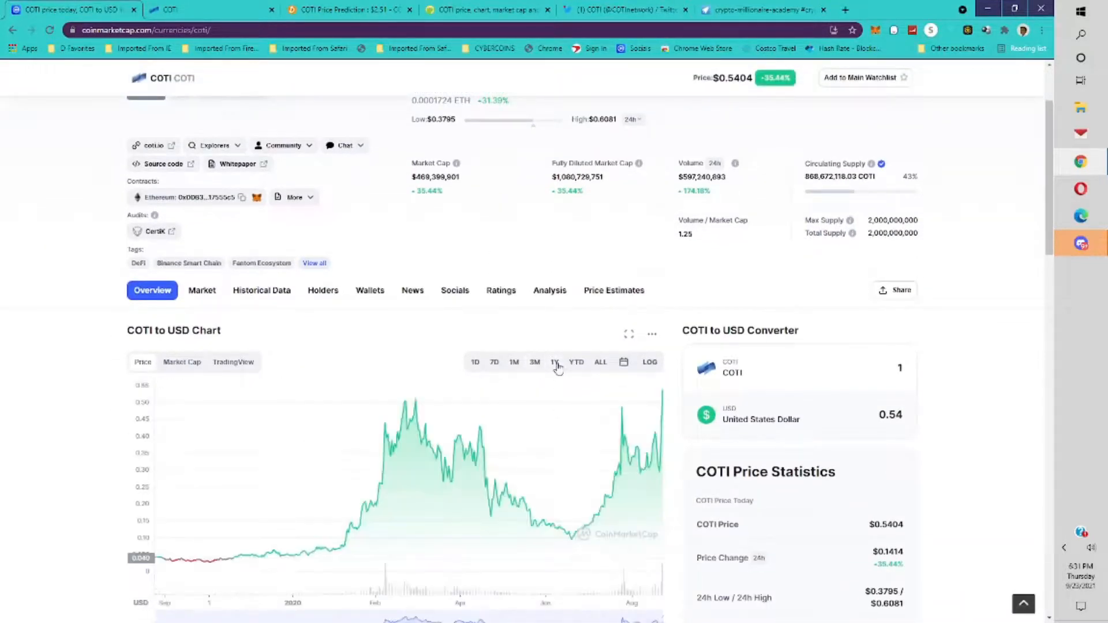
click(600, 361)
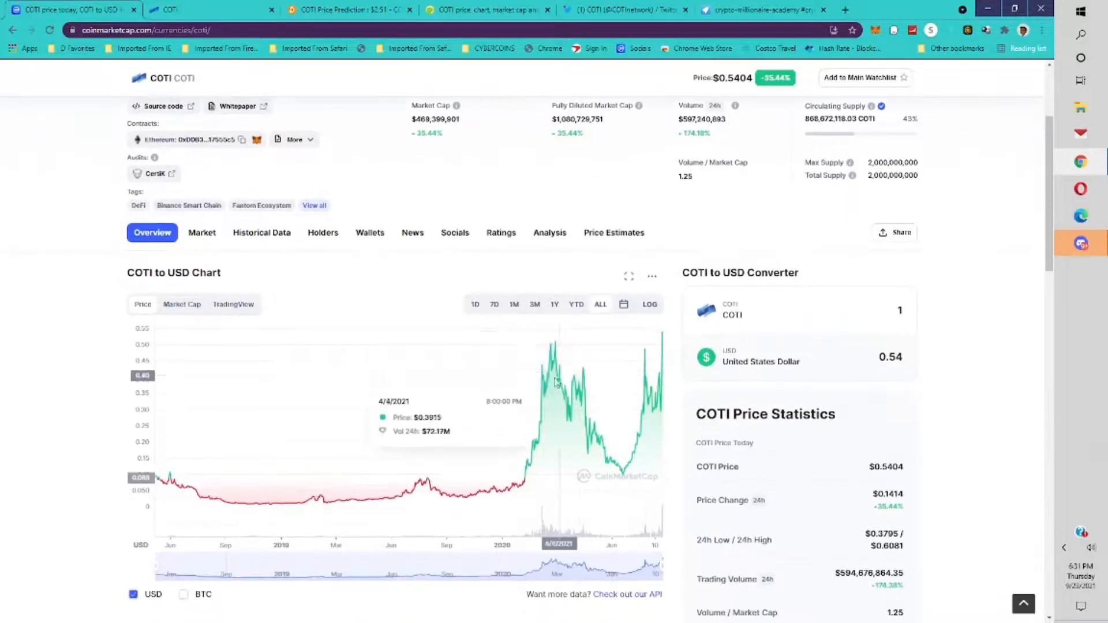
mouse_move(496, 410)
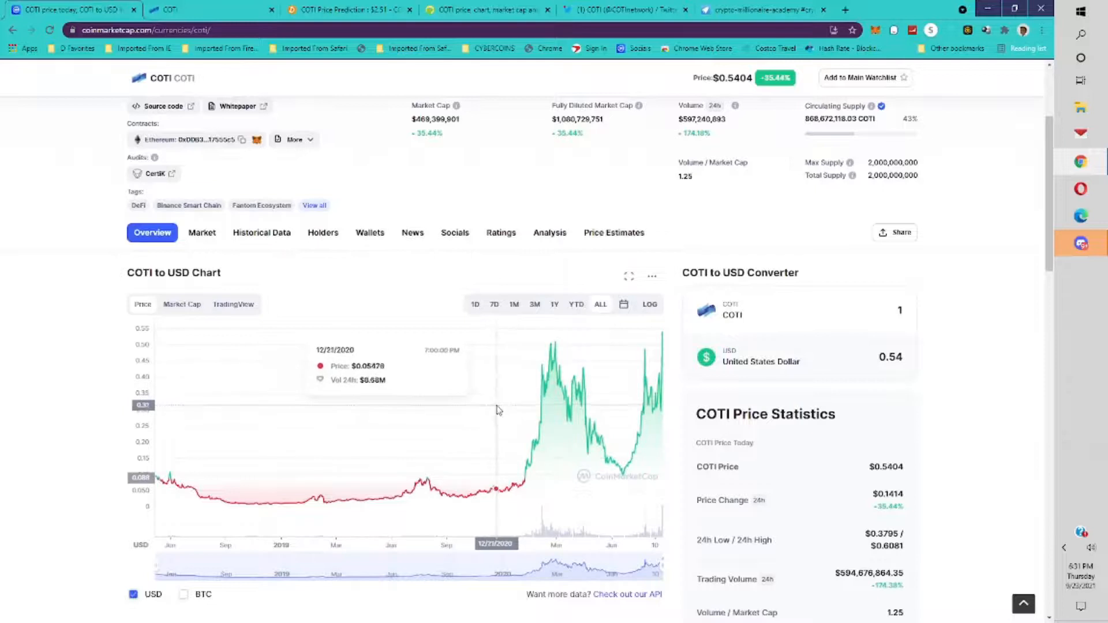
mouse_move(502, 410)
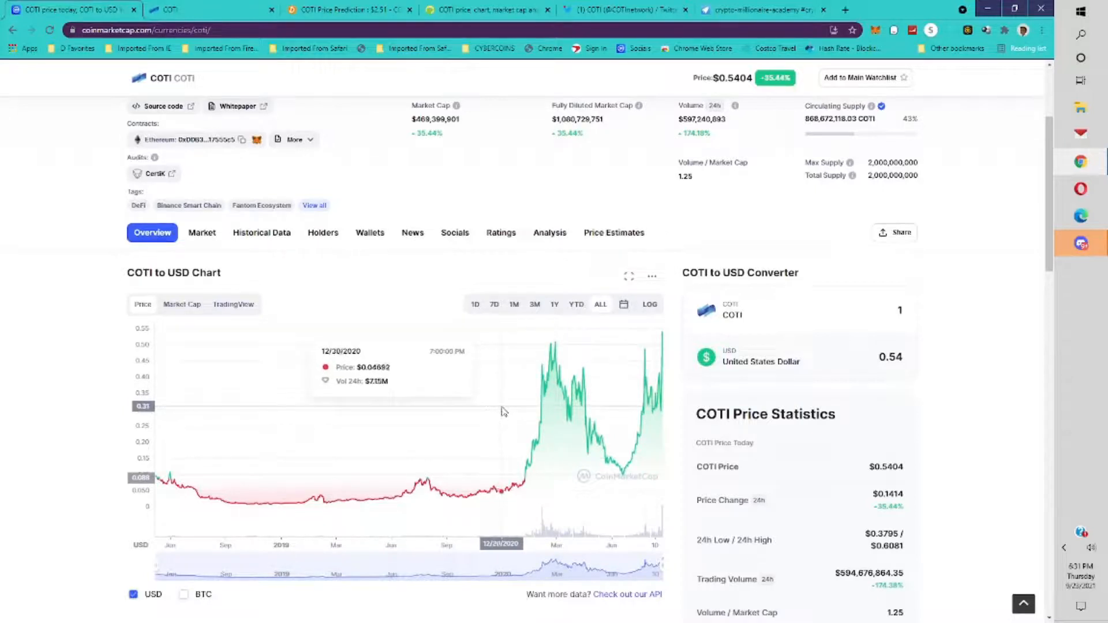
mouse_move(503, 412)
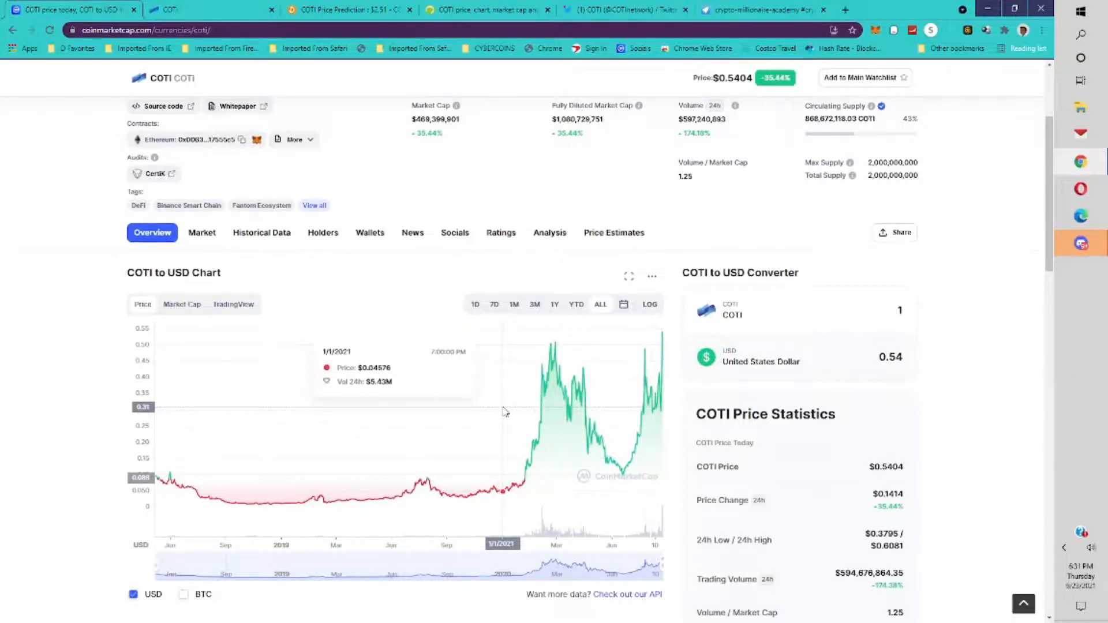